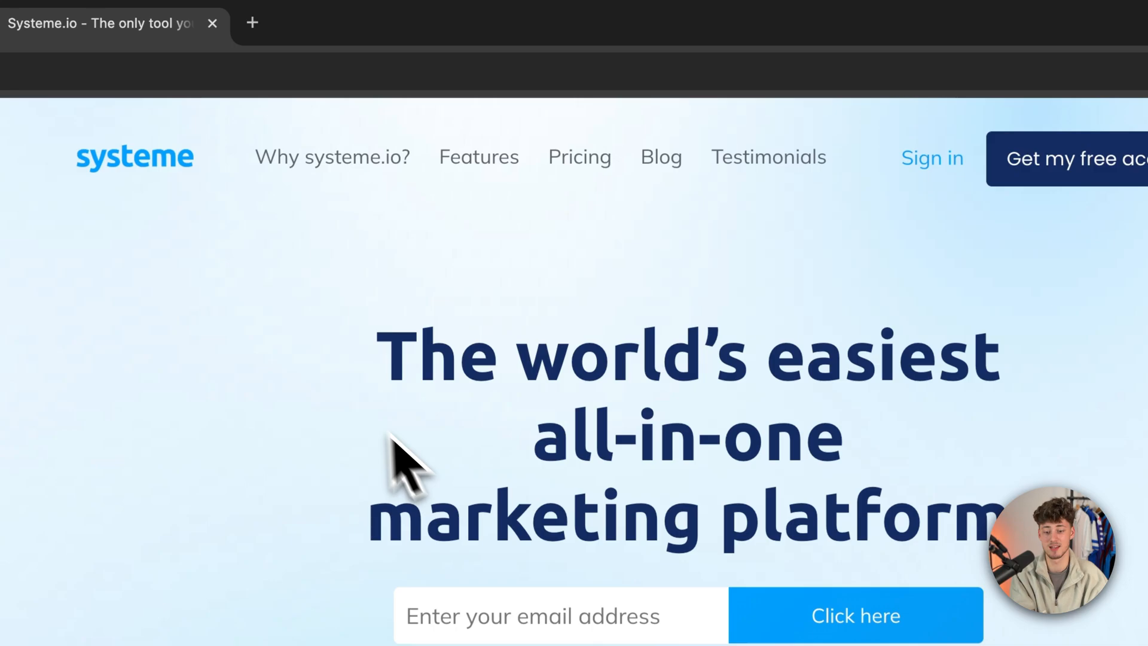
- Open the pricing page showing the Free, Startup, Webinar and Unlimited plans
{"action": "left_click", "coordinate": [579, 156]}
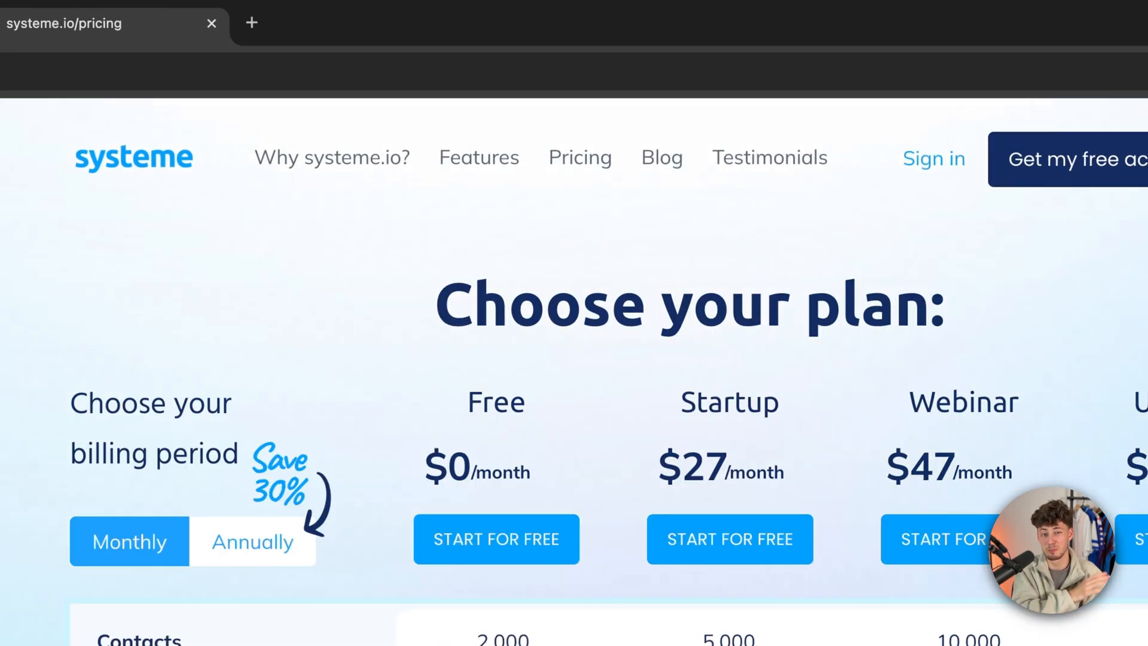
{"action": "mouse_move", "coordinate": [626, 428]}
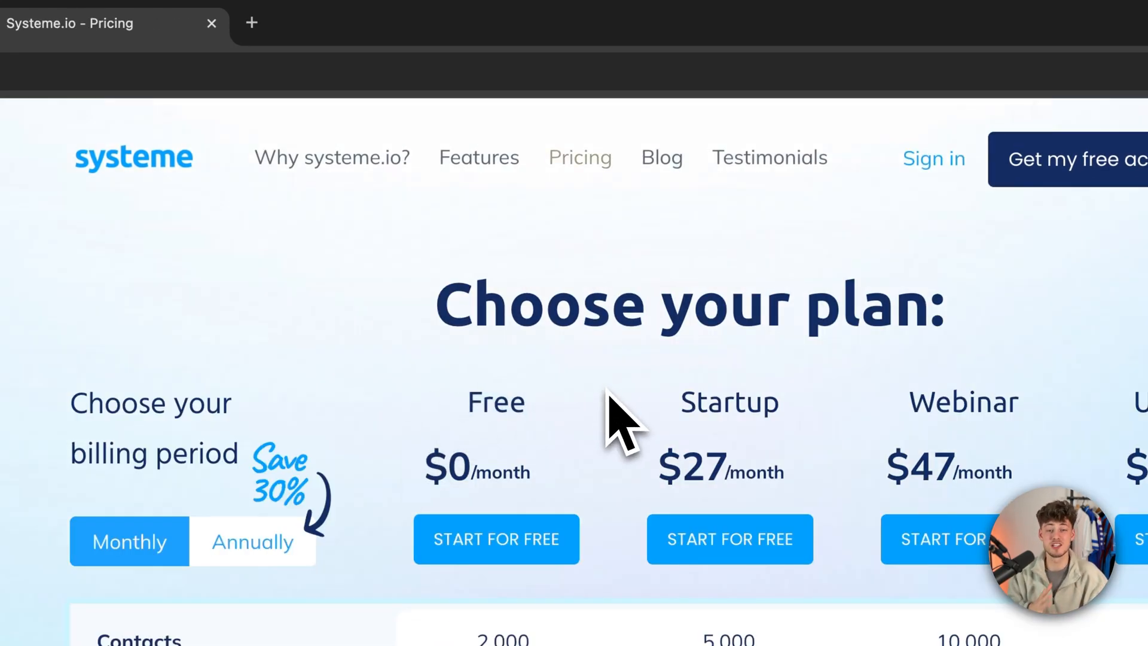
{"action": "mouse_move", "coordinate": [630, 425]}
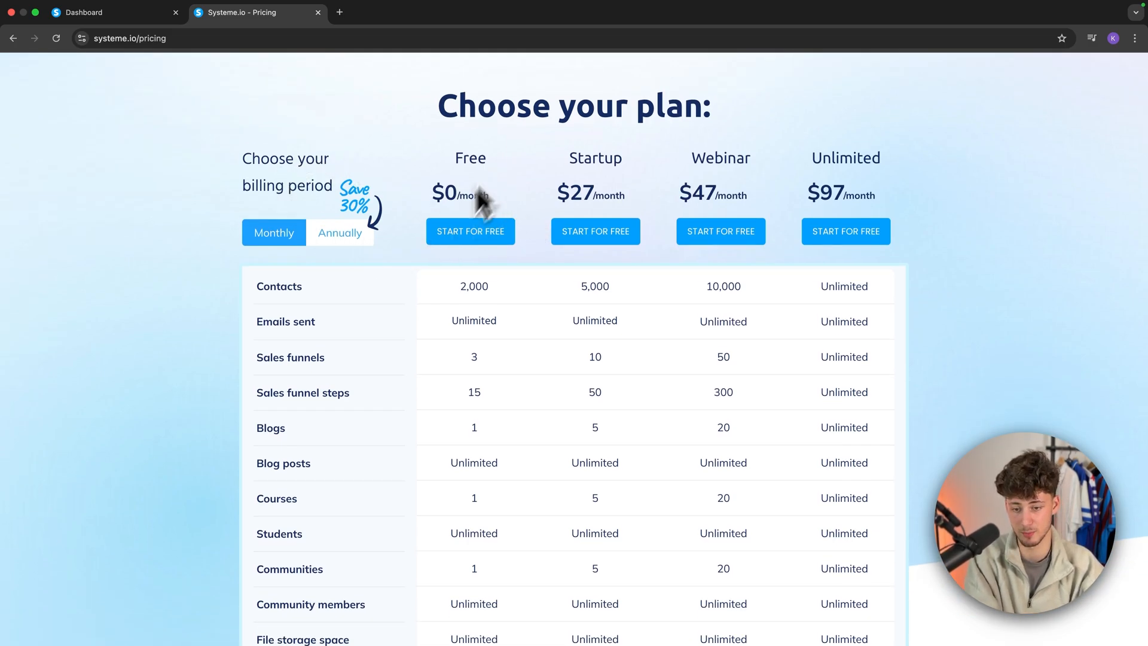
{"action": "left_click", "coordinate": [110, 13]}
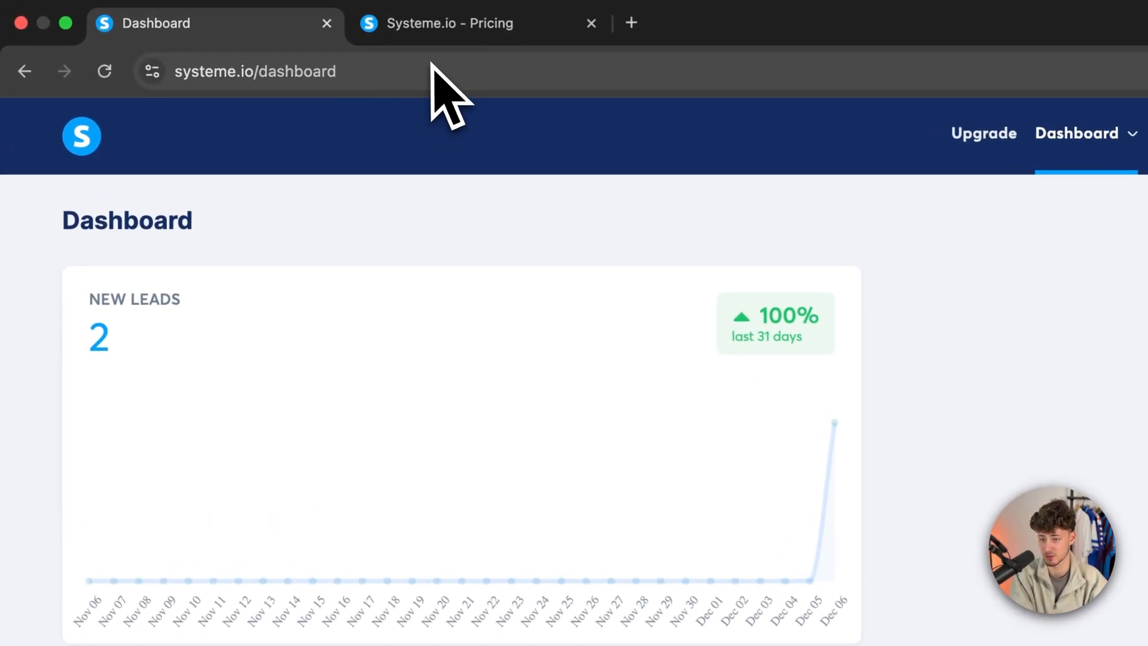
{"action": "left_click", "coordinate": [449, 23]}
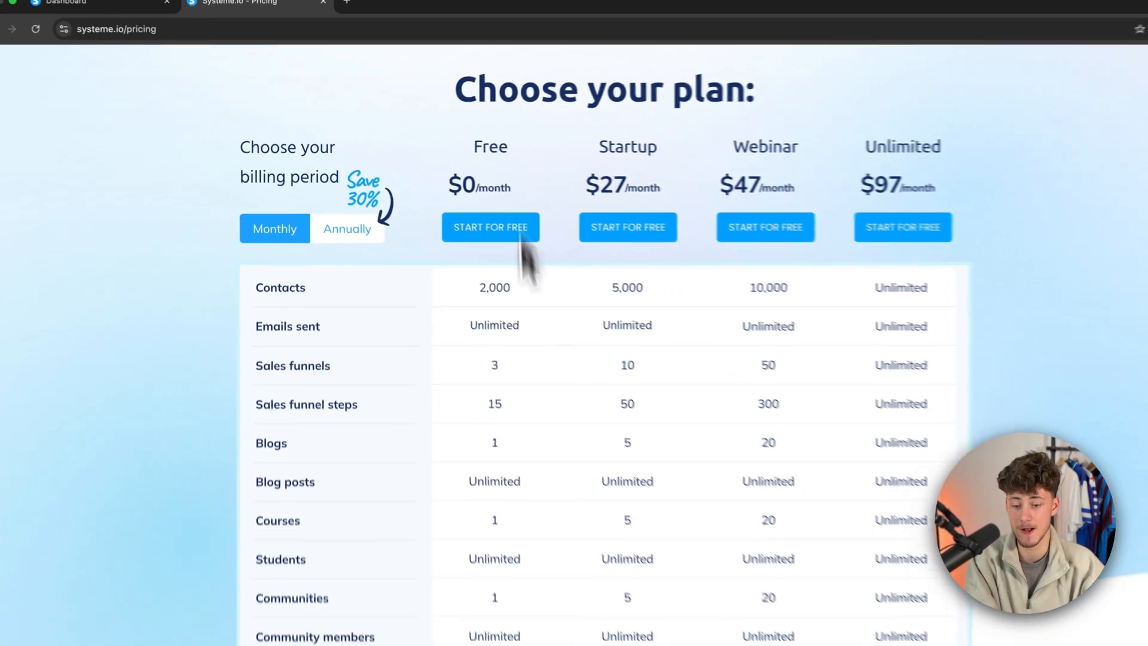
{"action": "scroll", "scroll_direction": "down", "scroll_amount": 3}
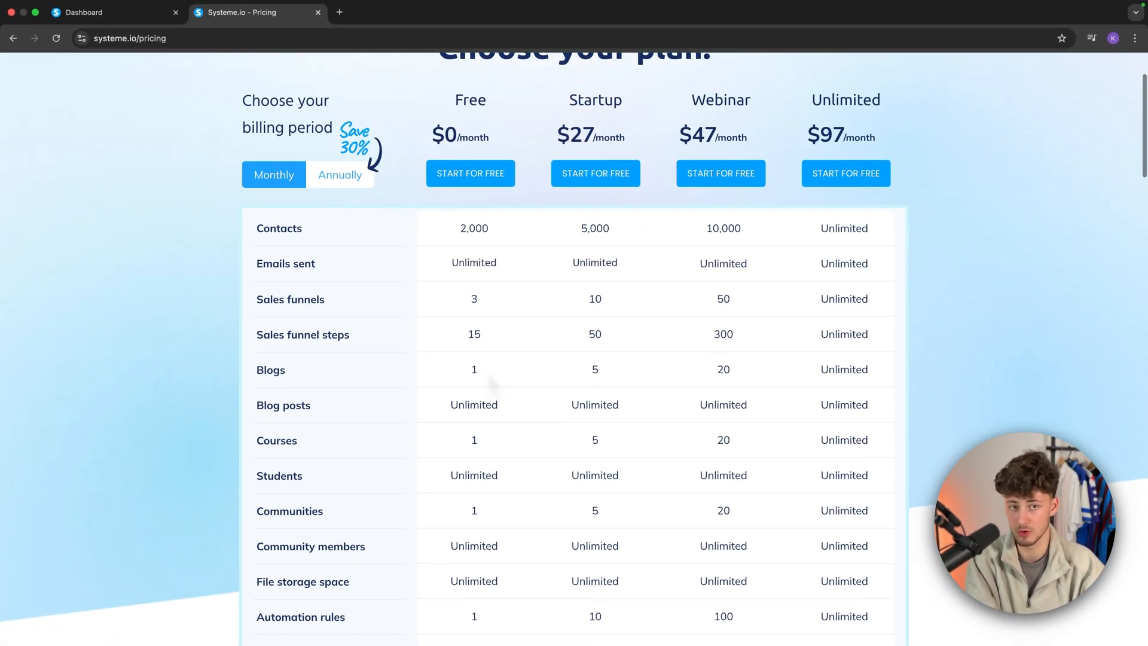
{"action": "scroll", "scroll_direction": "down", "scroll_amount": 3}
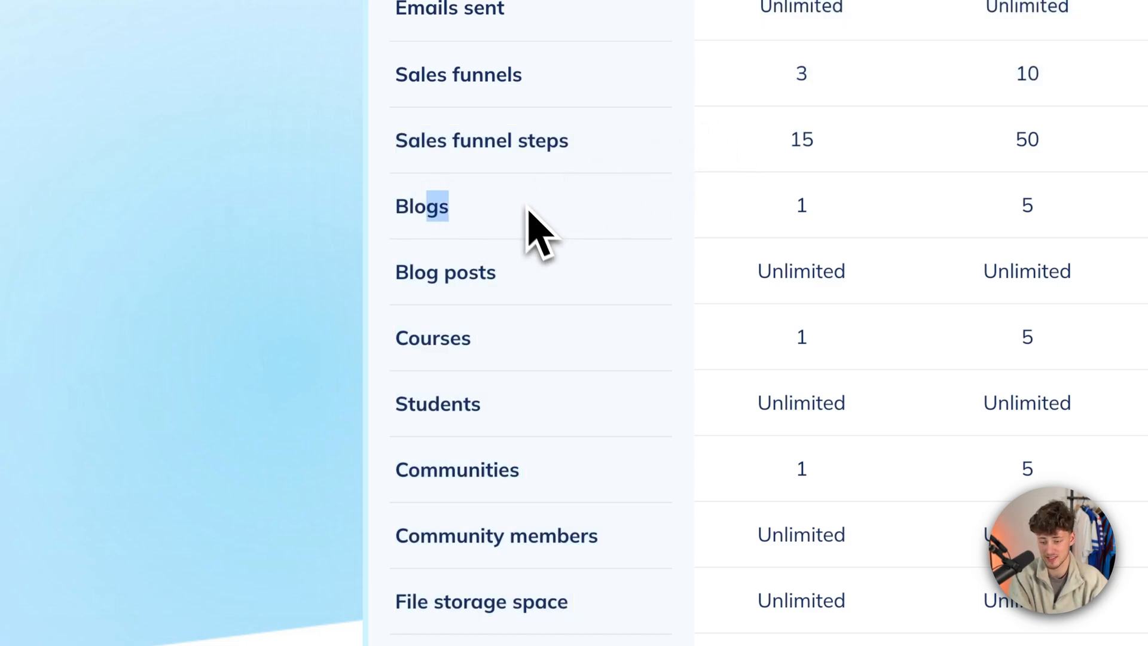
{"action": "scroll", "scroll_direction": "down", "scroll_amount": 3}
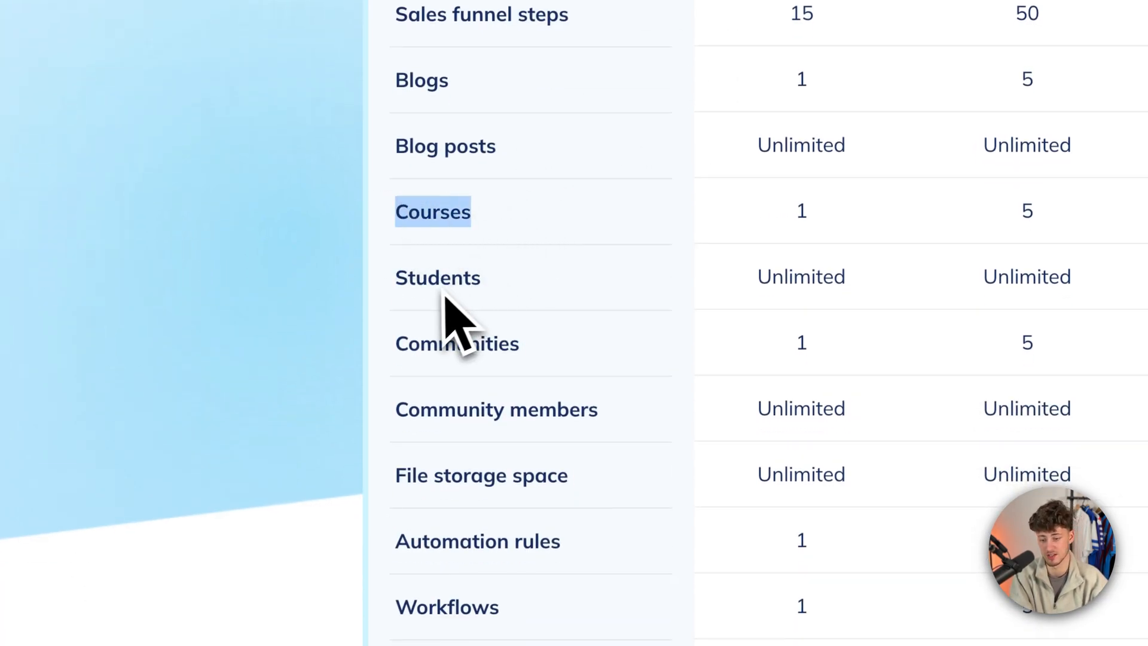
{"action": "scroll", "scroll_direction": "down", "scroll_amount": 3}
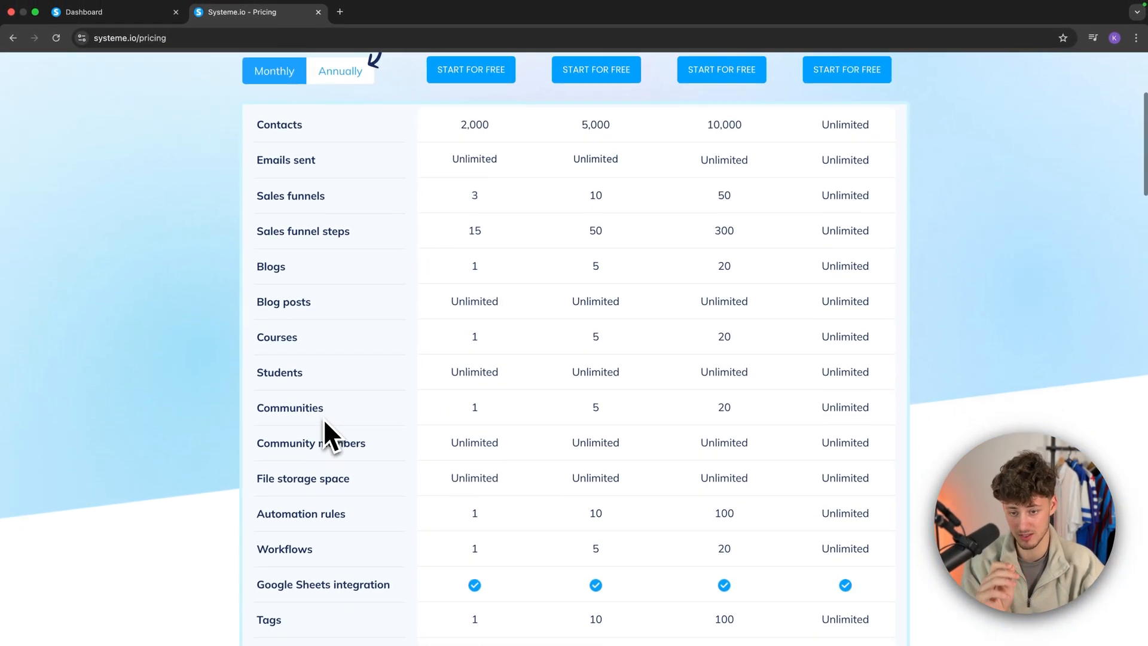
- Scroll the plan comparison table down to coaching sessions and back up to prices
{"action": "scroll", "scroll_direction": "up", "scroll_amount": 3}
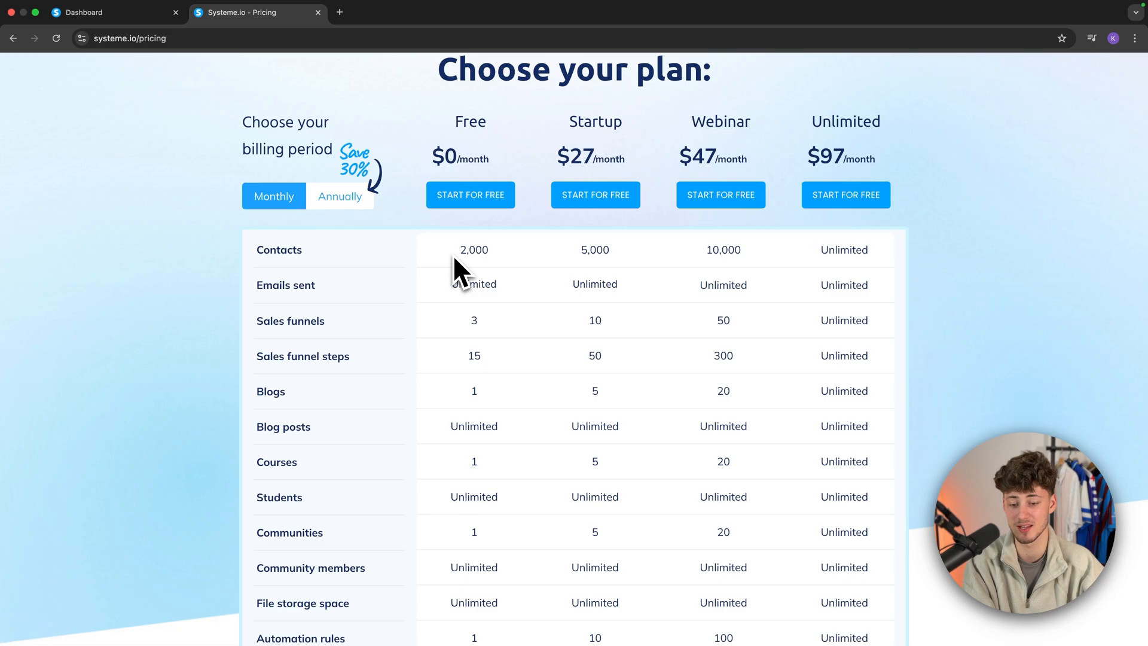
{"action": "scroll", "scroll_direction": "down", "scroll_amount": 3}
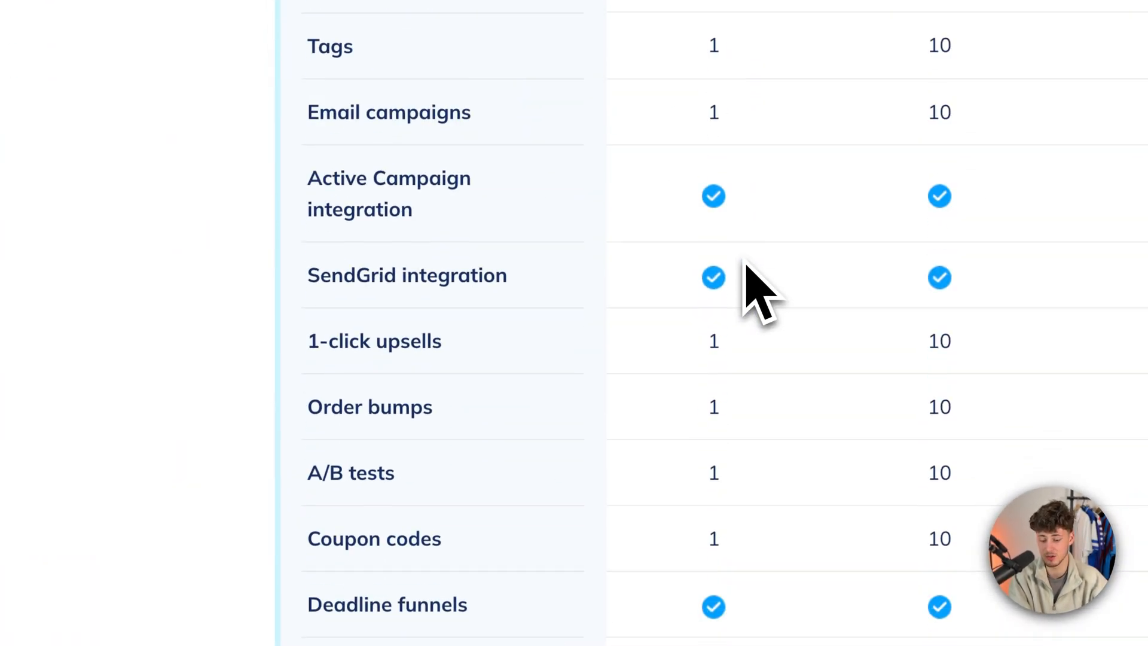
{"action": "scroll", "scroll_direction": "down", "scroll_amount": 3}
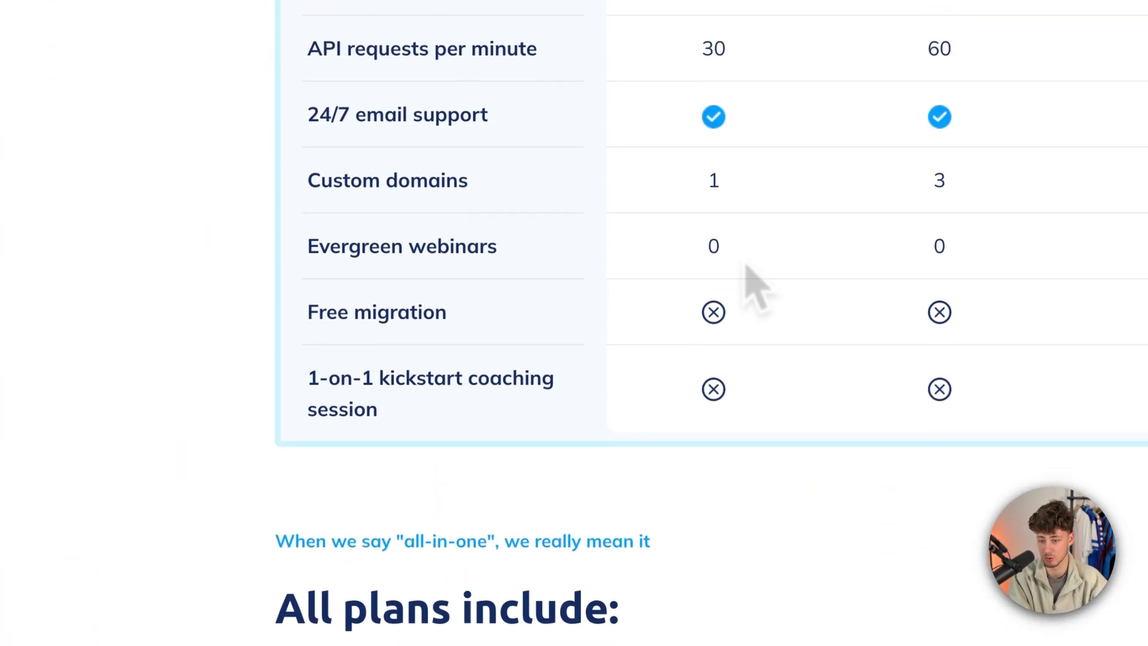
{"action": "scroll", "scroll_direction": "up", "scroll_amount": 3}
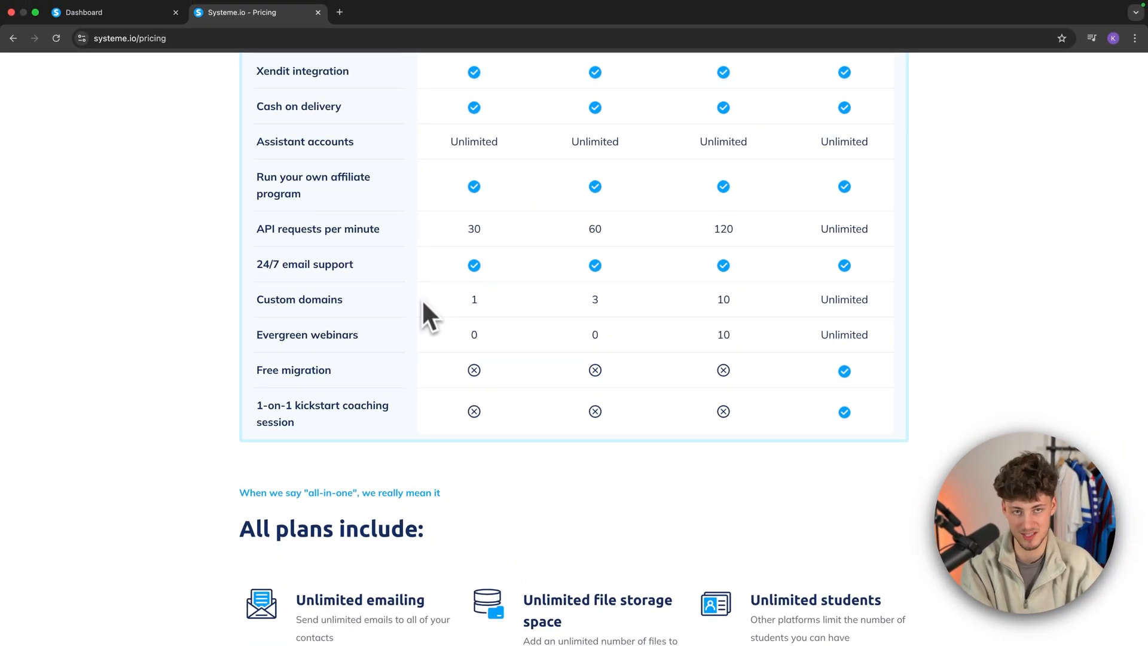
{"action": "scroll", "scroll_direction": "up", "scroll_amount": 3}
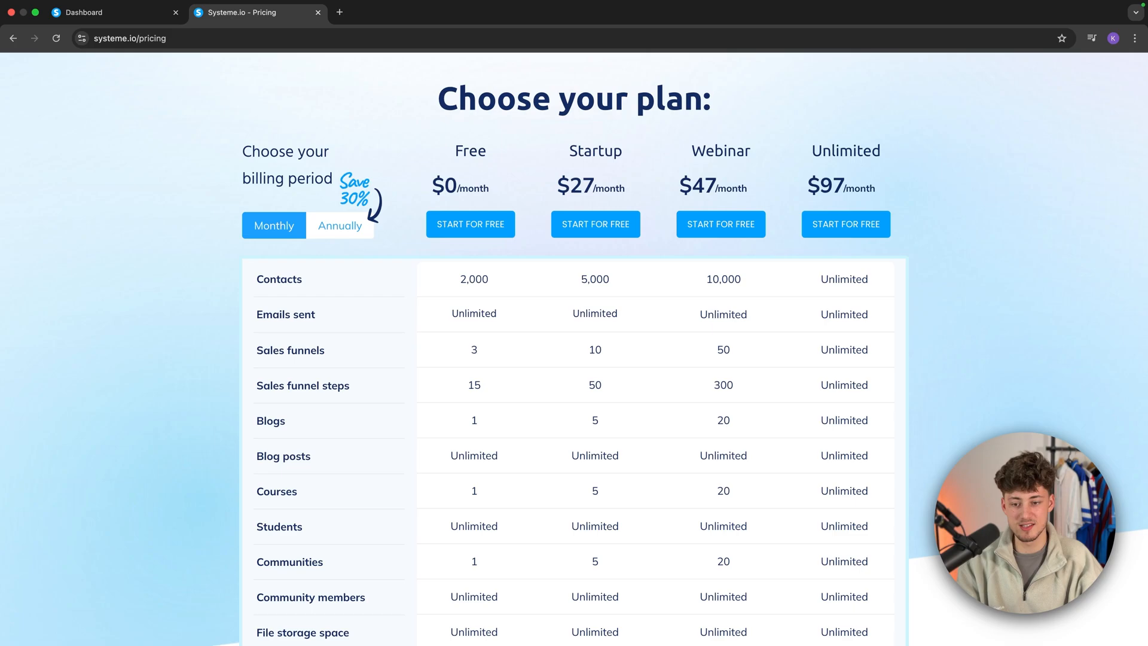
{"action": "mouse_move", "coordinate": [474, 198]}
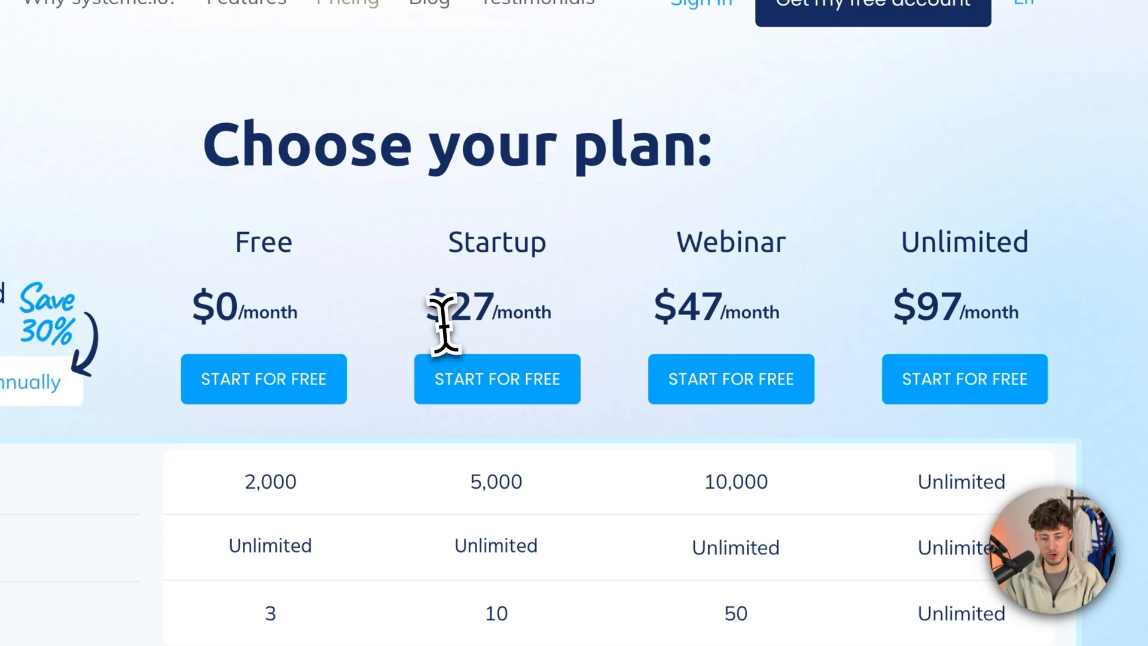
{"action": "scroll", "scroll_direction": "down", "scroll_amount": 3}
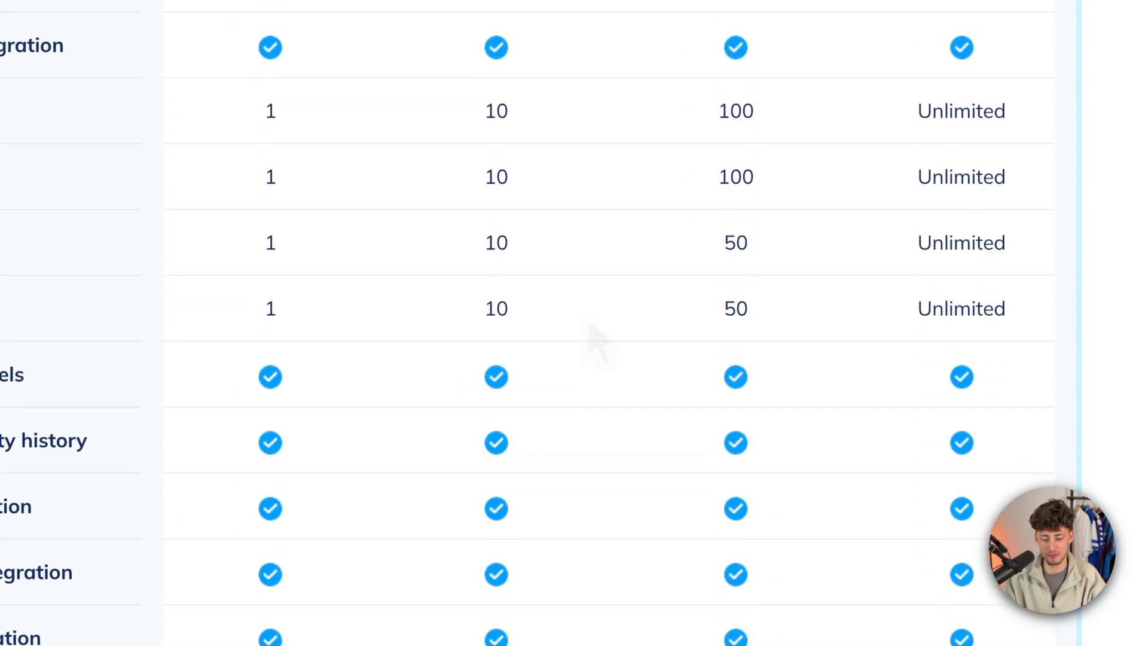
{"action": "scroll", "scroll_direction": "up", "scroll_amount": 3}
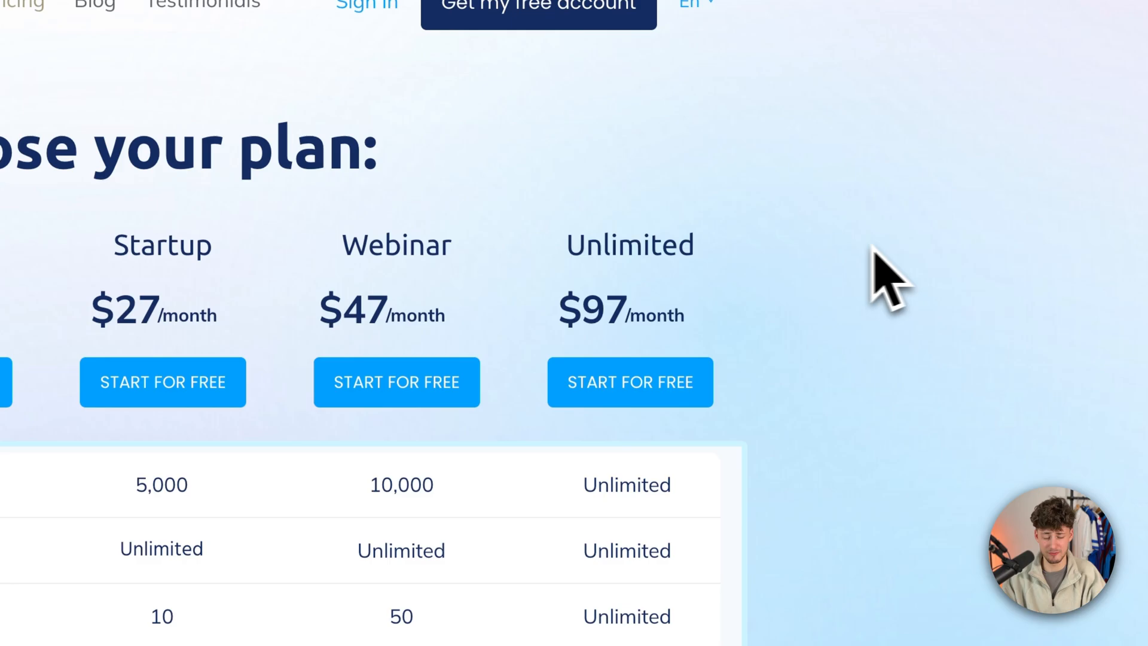
{"action": "mouse_move", "coordinate": [713, 344]}
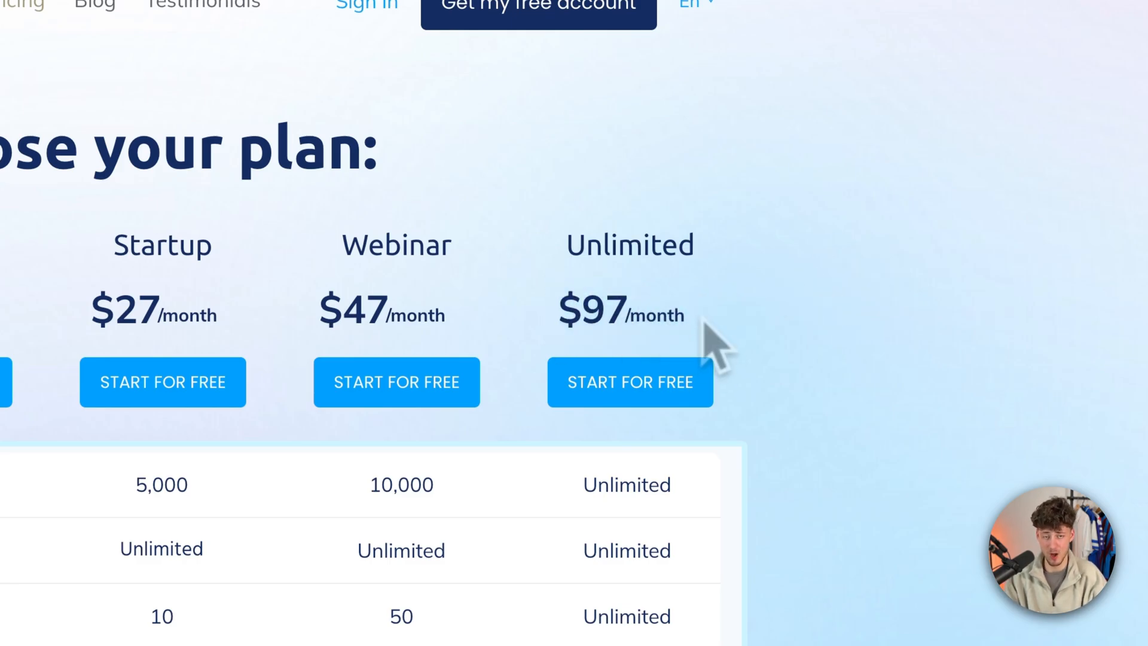
{"action": "mouse_move", "coordinate": [721, 351]}
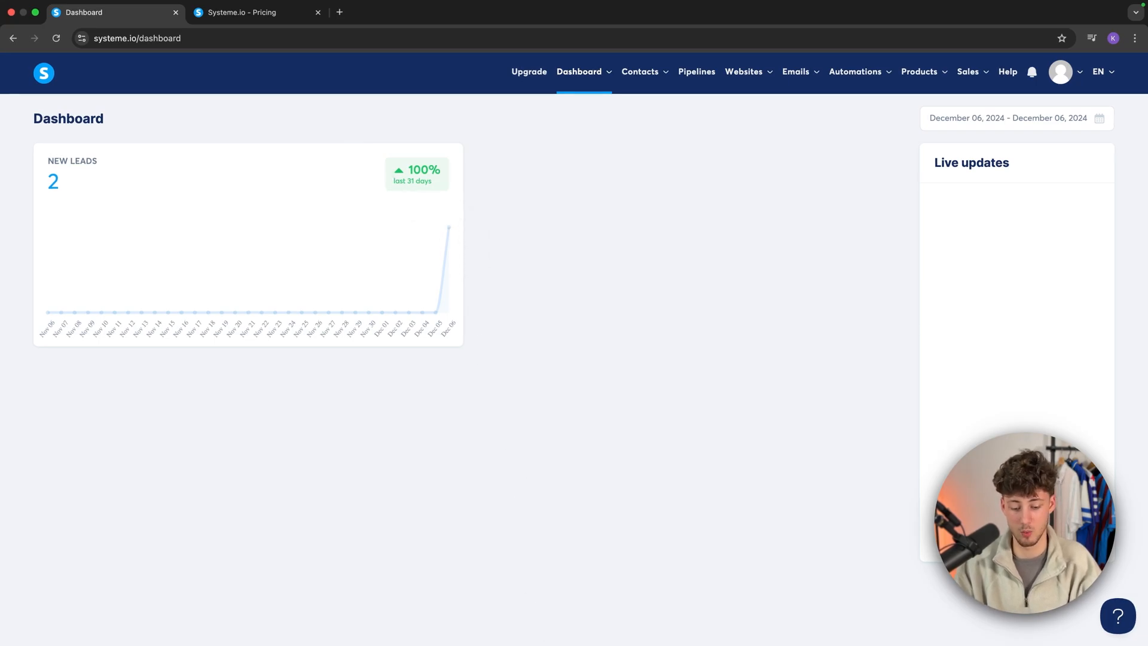
- View the contacts list and the CRM pipeline board, then return to the pricing tab
{"action": "left_click", "coordinate": [639, 72]}
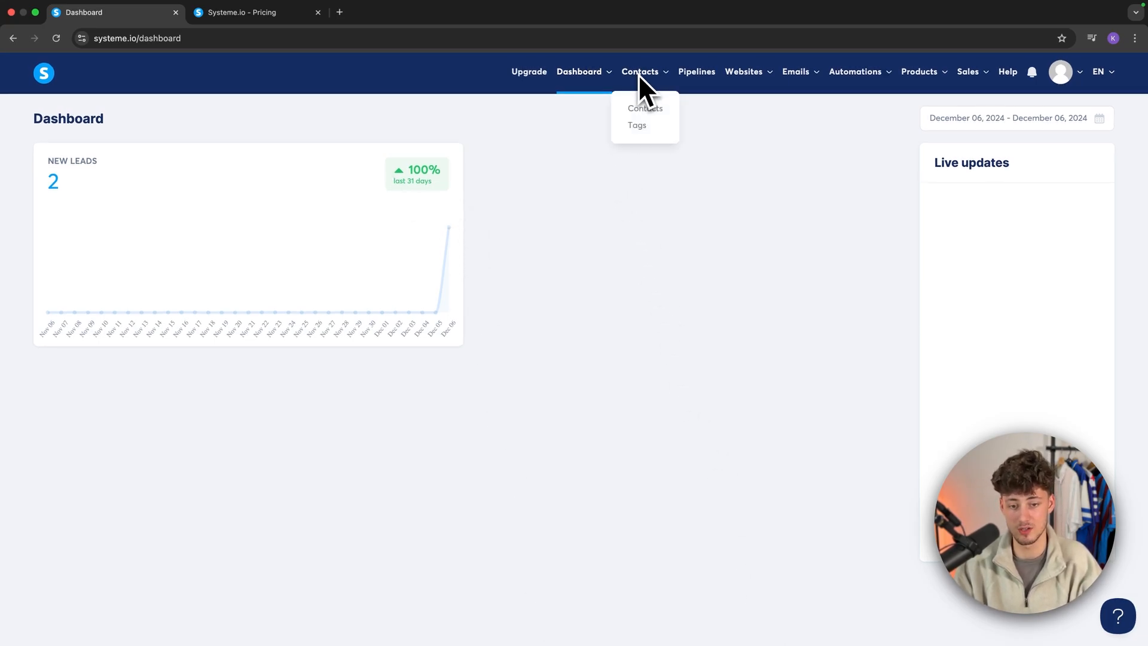
{"action": "left_click", "coordinate": [644, 108]}
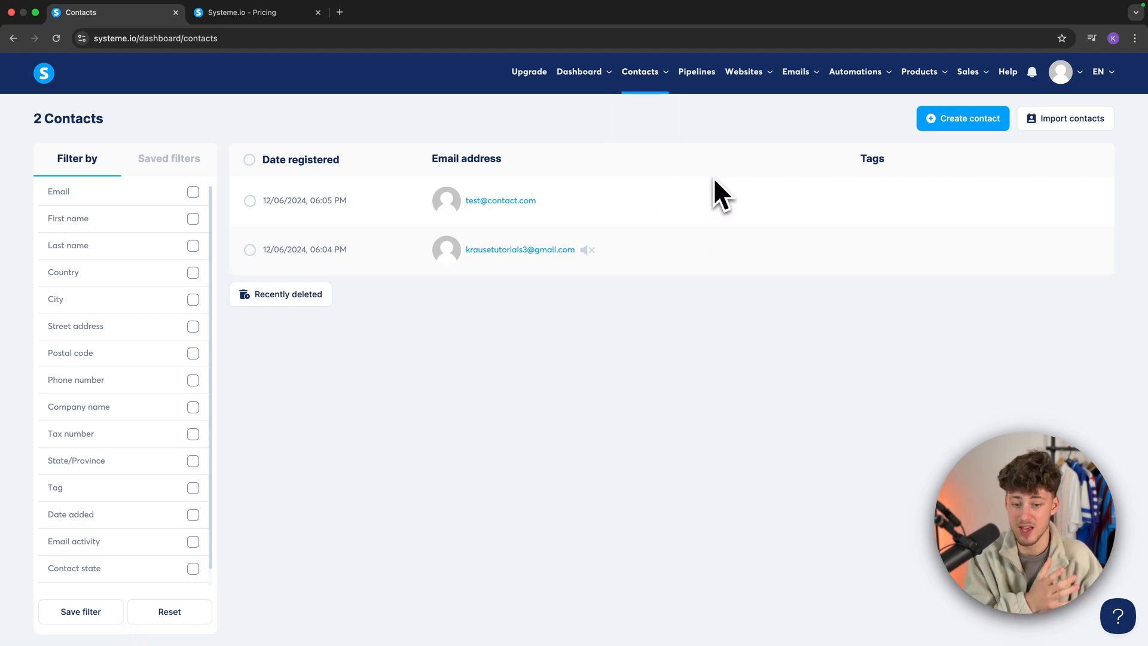
{"action": "left_click", "coordinate": [695, 72]}
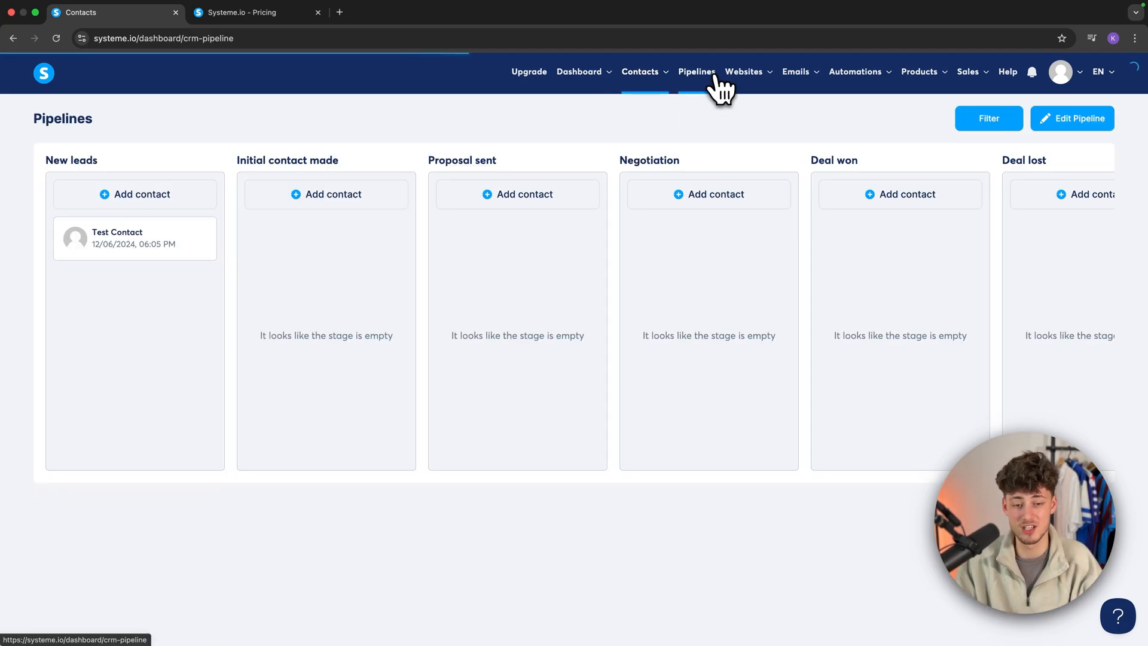
{"action": "left_click", "coordinate": [252, 13]}
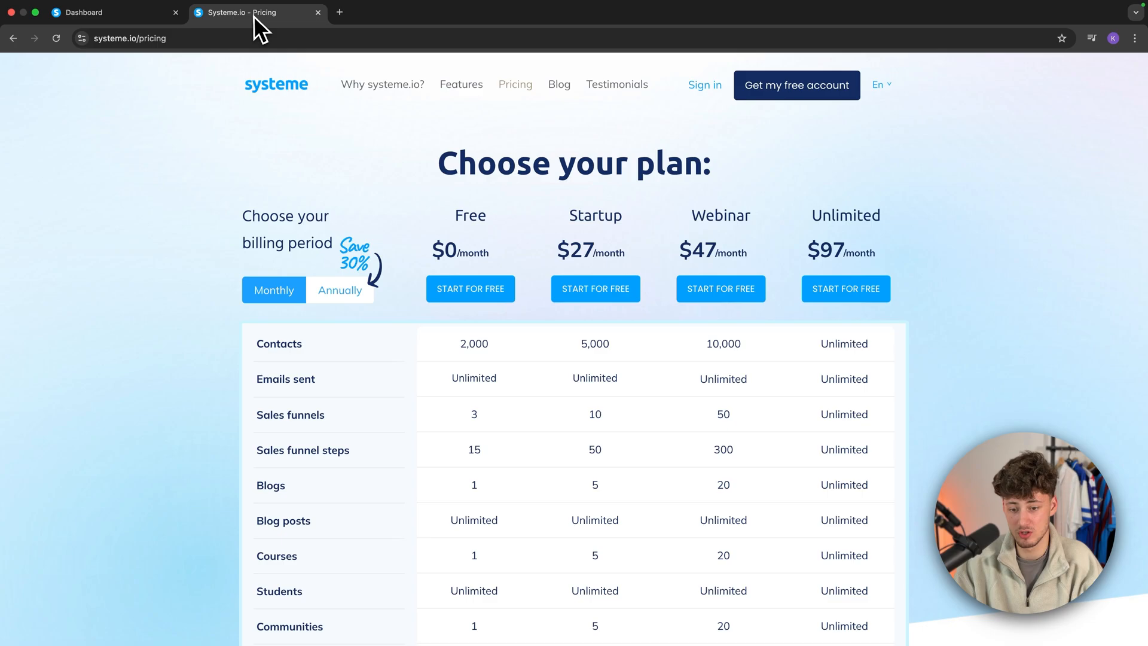
- Scroll the features page to 'All the tools you need under the same roof', then return to the pipeline
{"action": "left_click", "coordinate": [460, 85]}
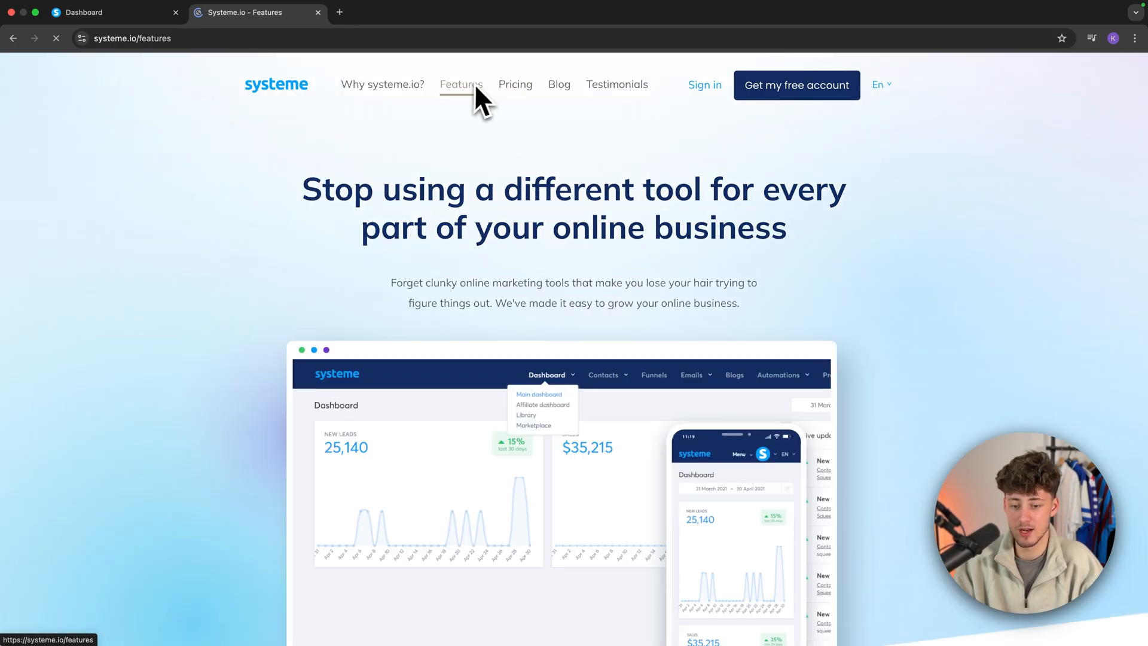
{"action": "scroll", "scroll_direction": "down", "scroll_amount": 3}
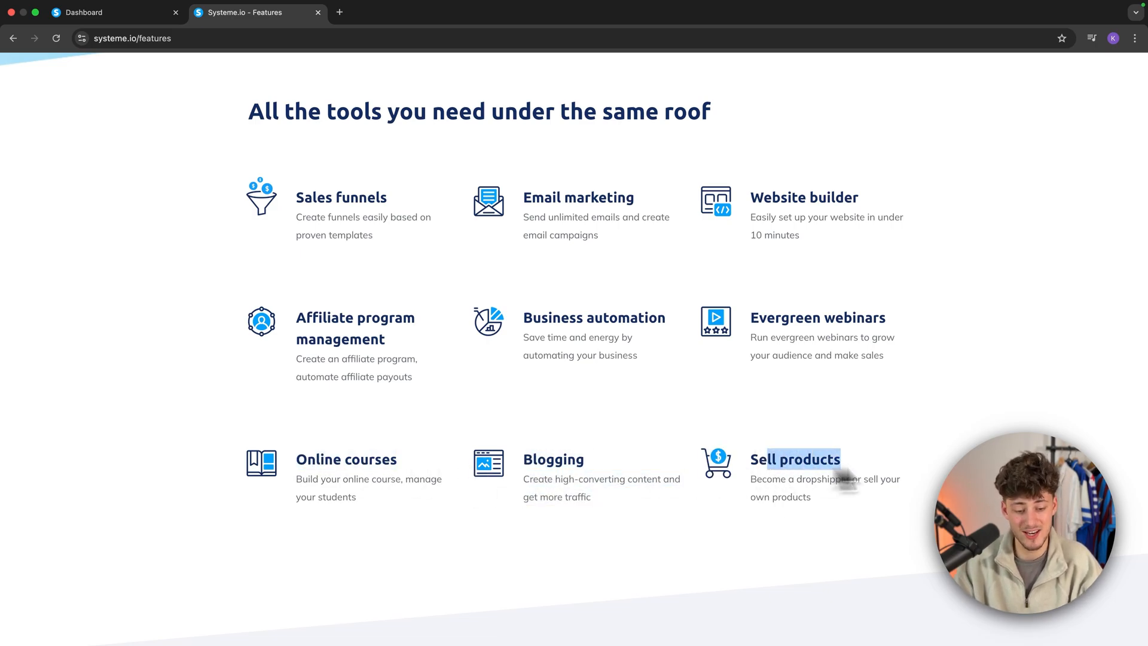
{"action": "scroll", "scroll_direction": "down", "scroll_amount": 3}
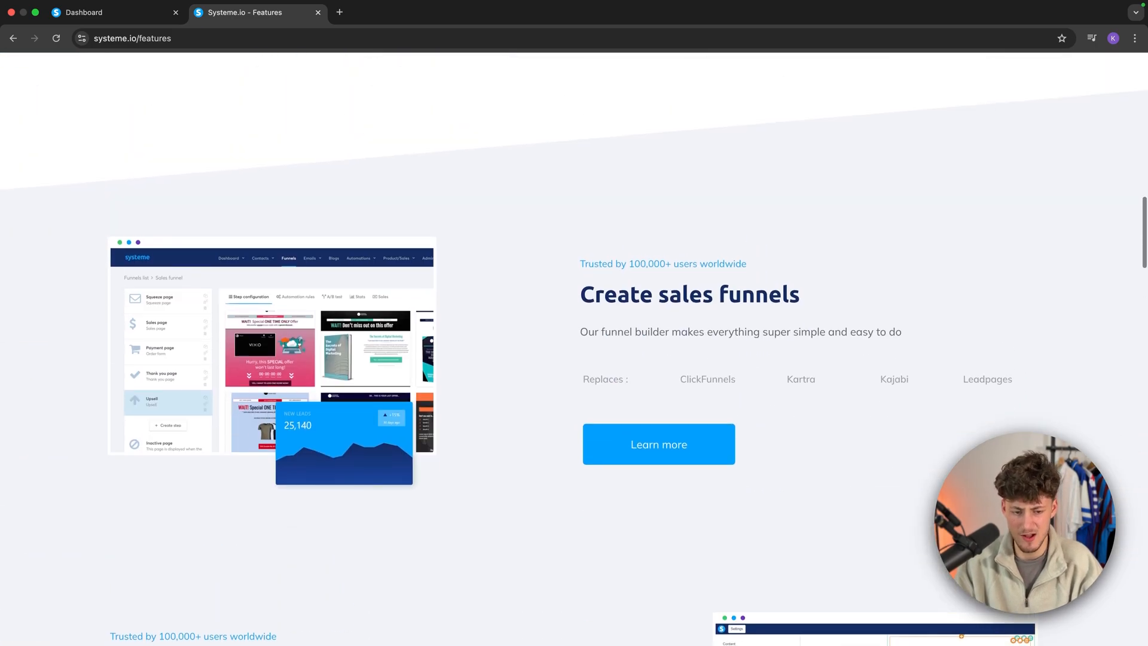
{"action": "scroll", "scroll_direction": "down", "scroll_amount": 3}
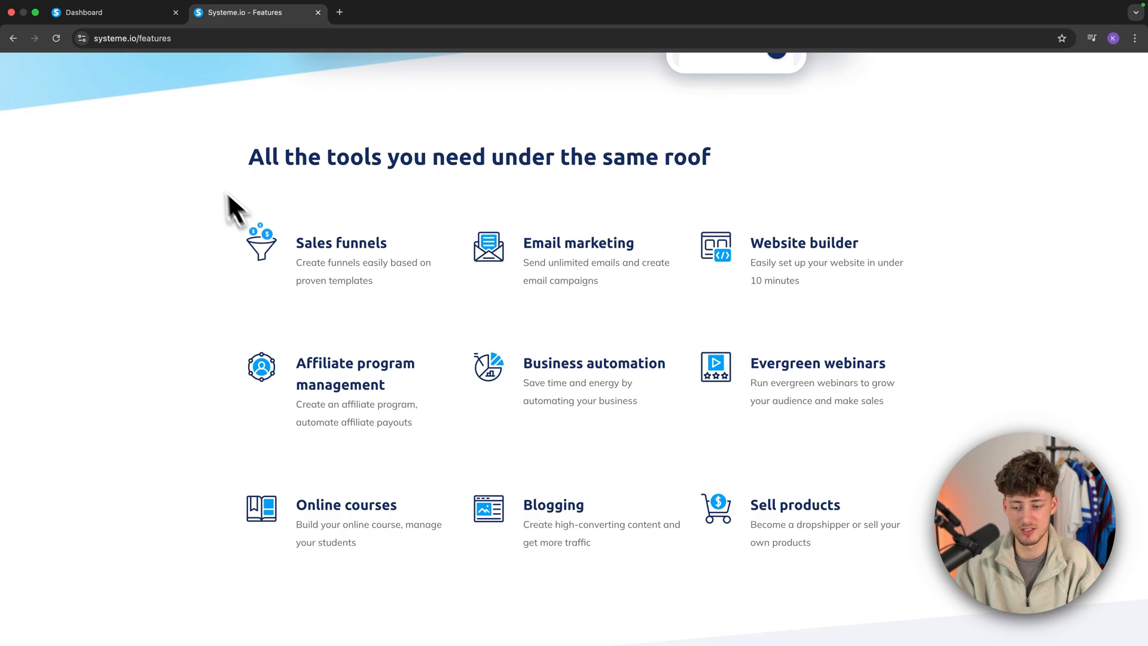
{"action": "left_click", "coordinate": [114, 13]}
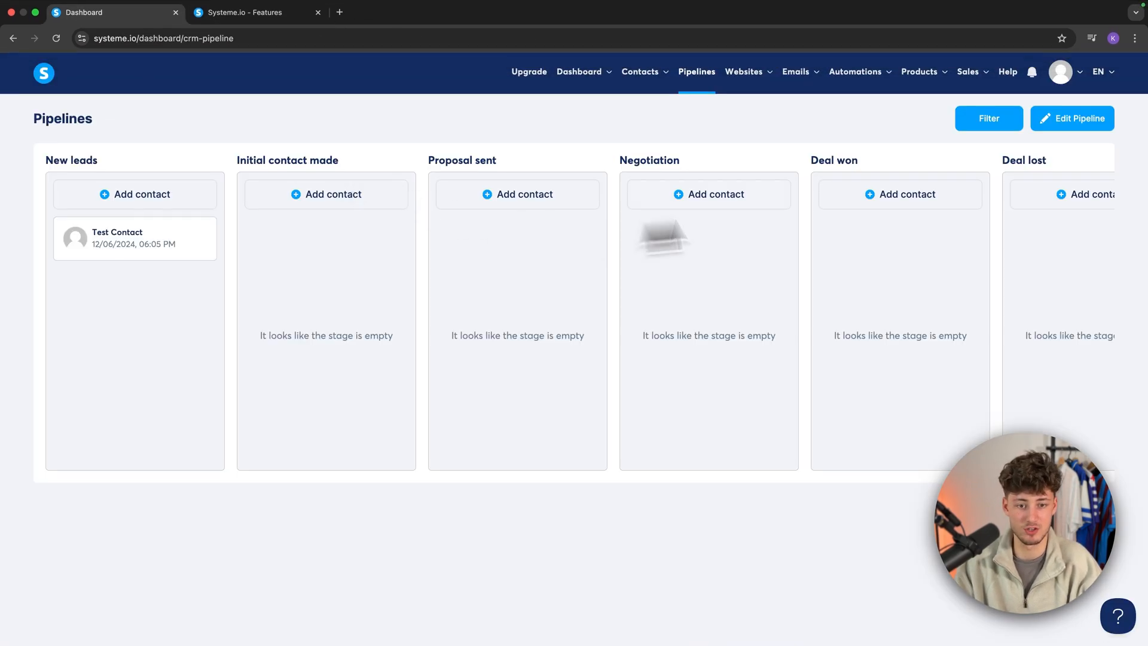
{"action": "mouse_move", "coordinate": [216, 147]}
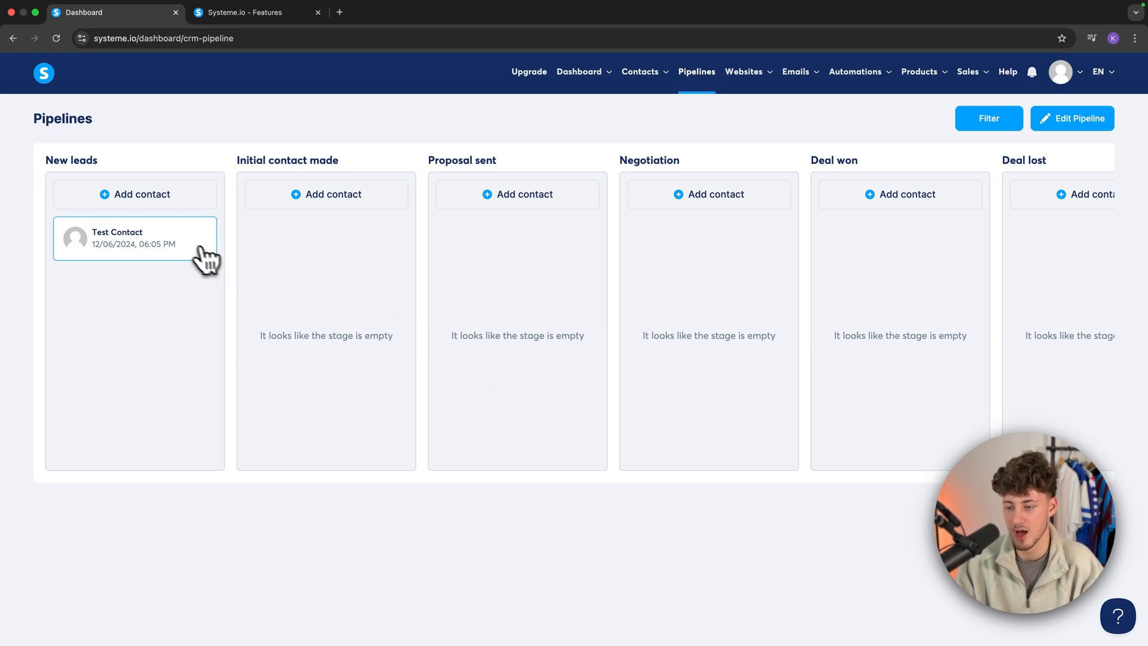
- Move Test Contact into Deal won on the pipeline board and show the Websites menu
{"action": "scroll", "scroll_direction": "right", "scroll_amount": 3}
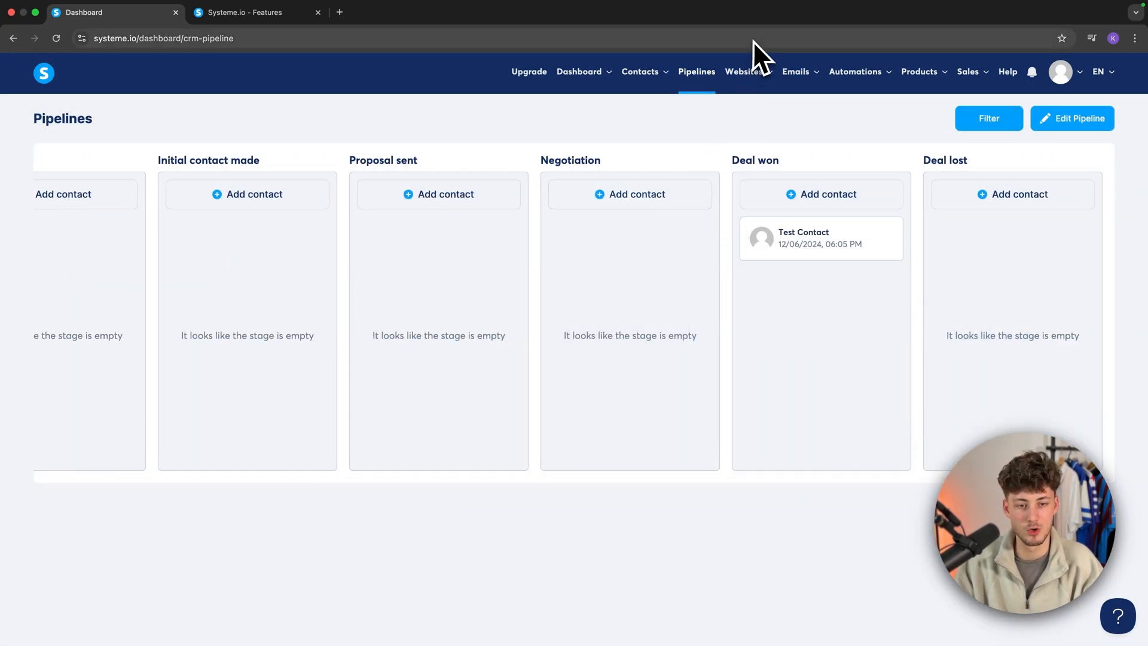
{"action": "left_click", "coordinate": [743, 71]}
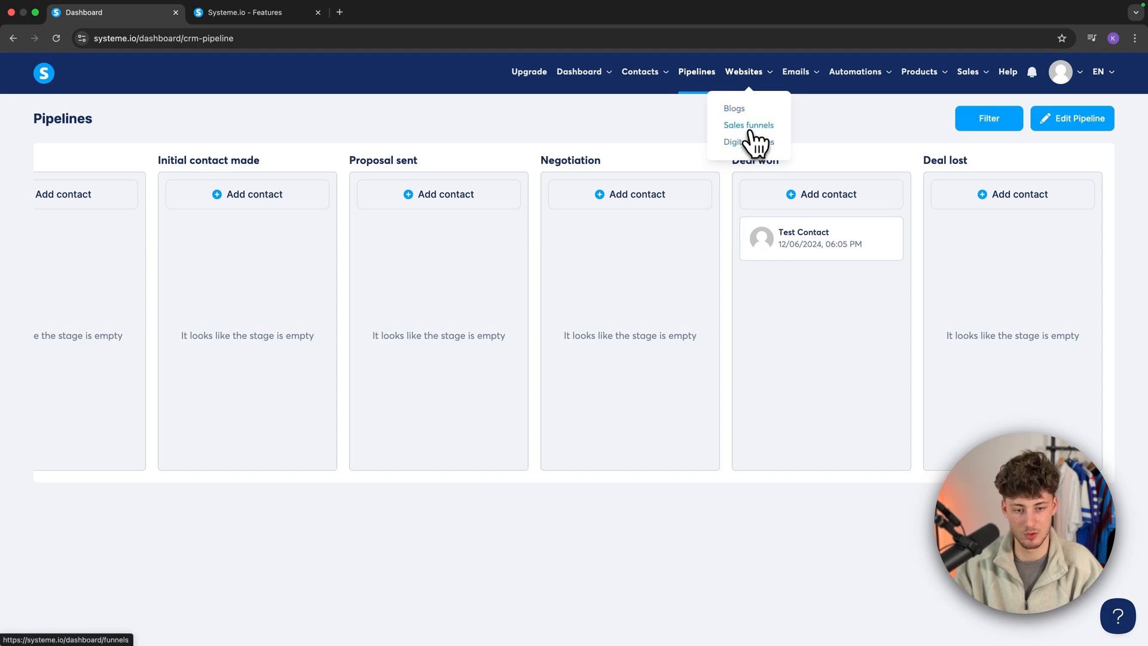
- Open Sales funnels and dismiss the Create funnel form, leaving the list empty
{"action": "left_click", "coordinate": [748, 124]}
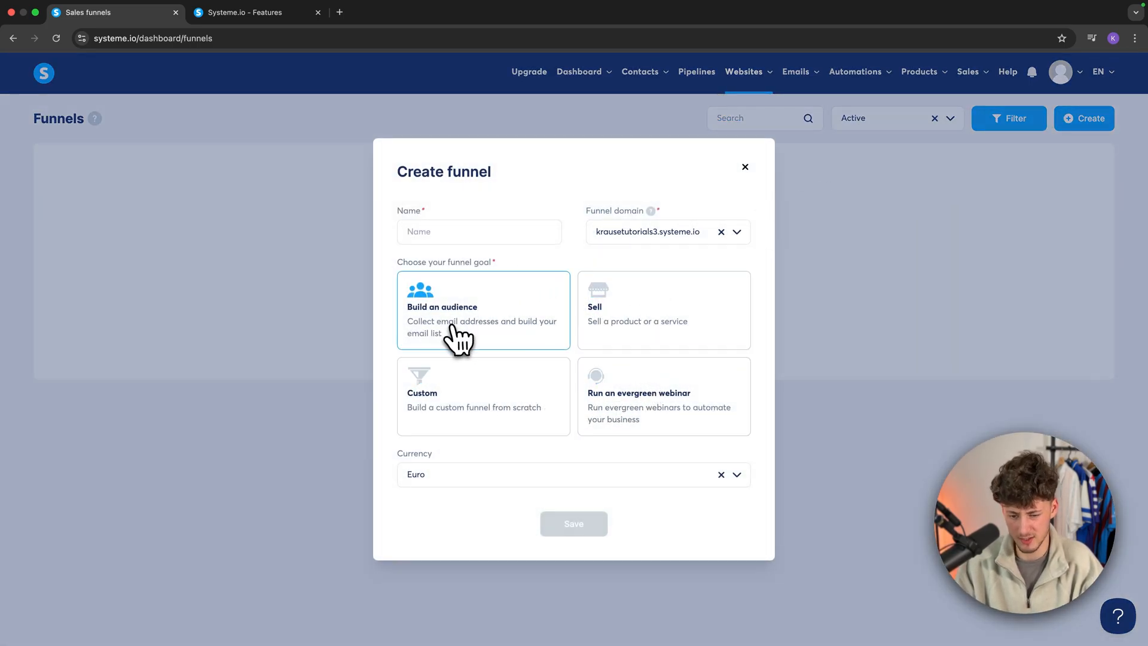
{"action": "mouse_move", "coordinate": [748, 177]}
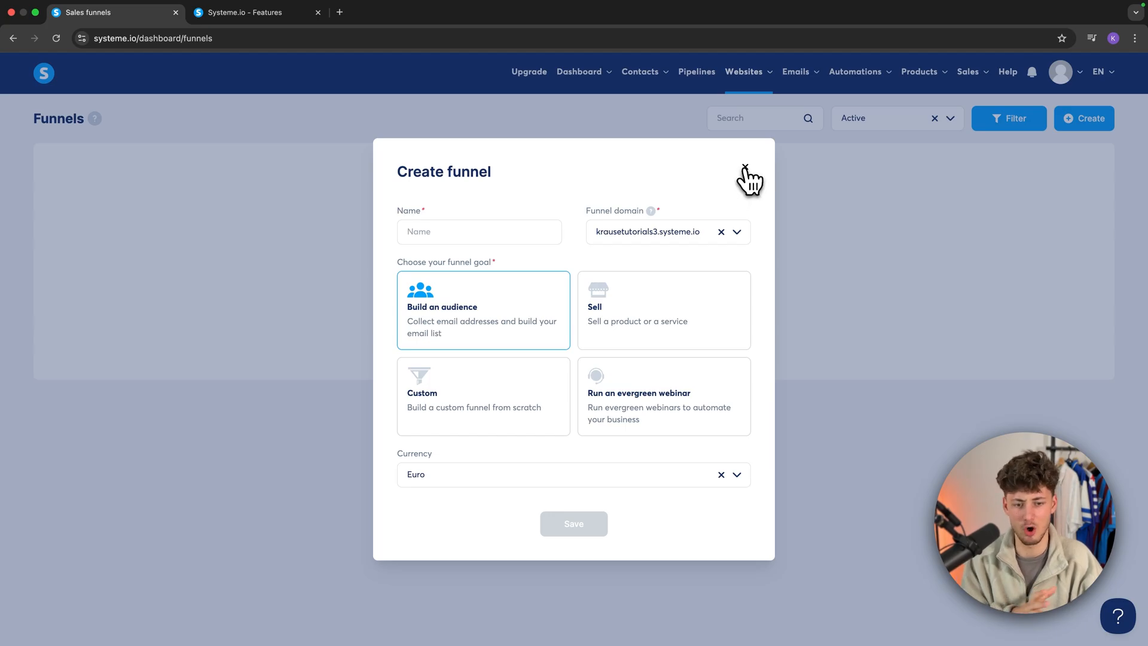
{"action": "left_click", "coordinate": [746, 169]}
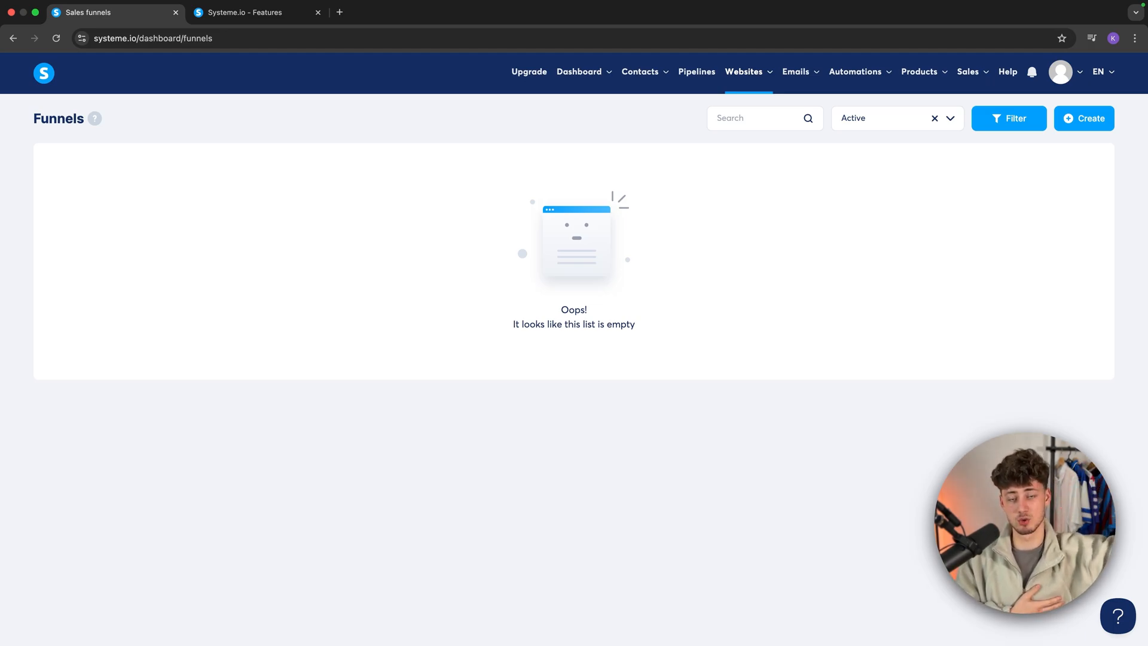
{"action": "mouse_move", "coordinate": [803, 151]}
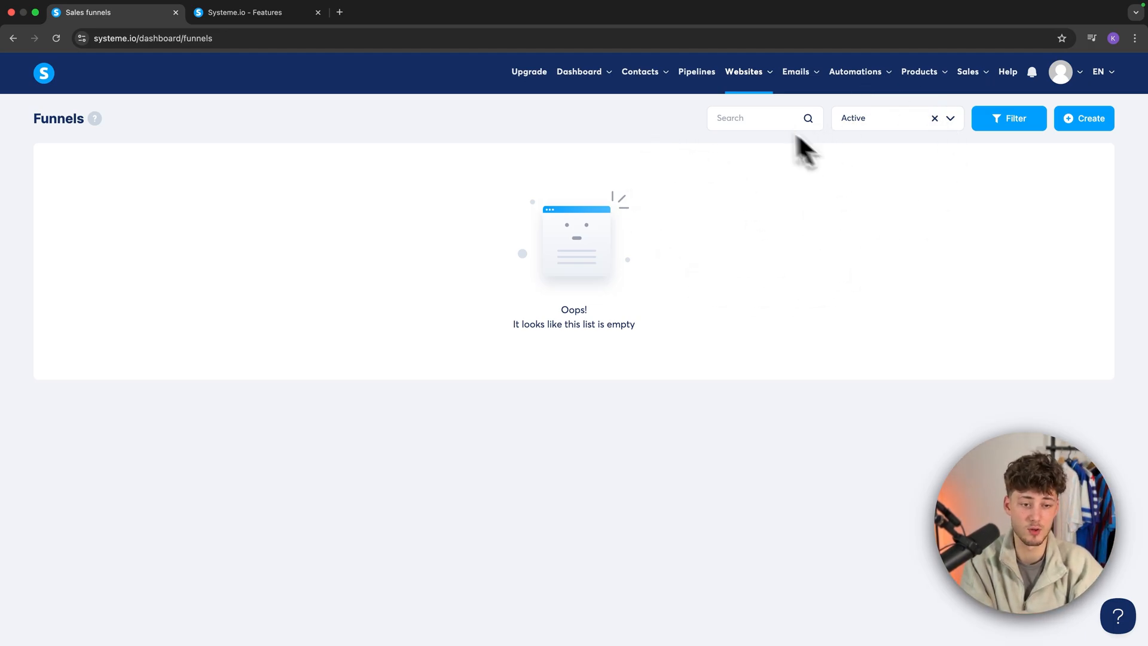
- Inspect the weeqwr workflow's trigger list and step chooser, then exit to the workflows list
{"action": "left_click", "coordinate": [855, 72]}
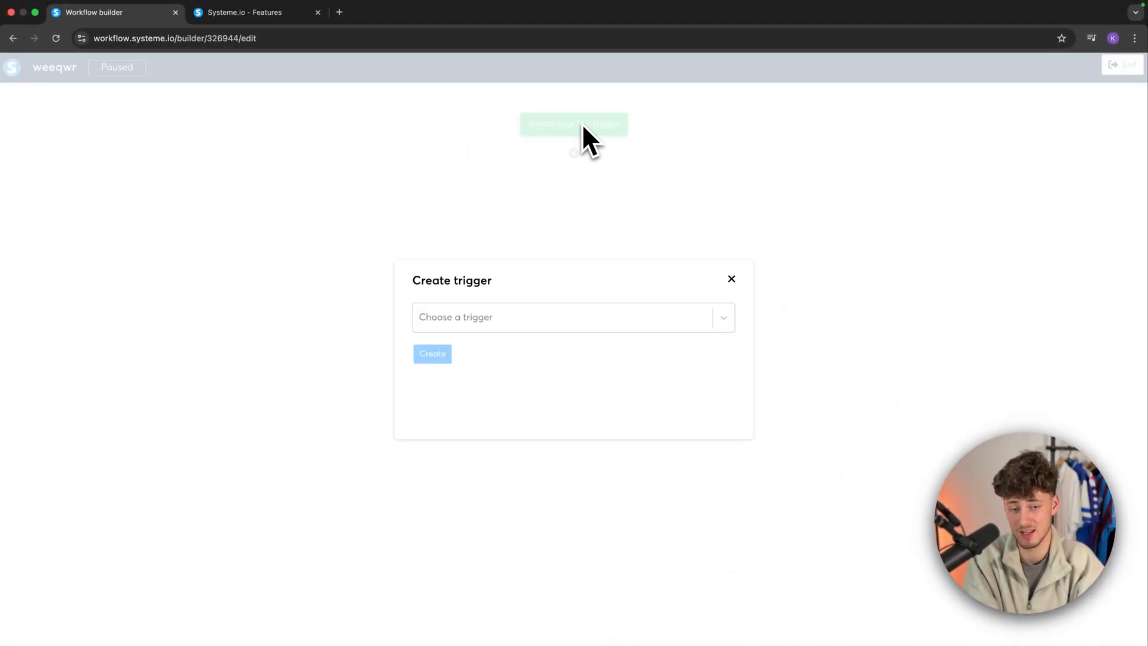
{"action": "left_click", "coordinate": [571, 316]}
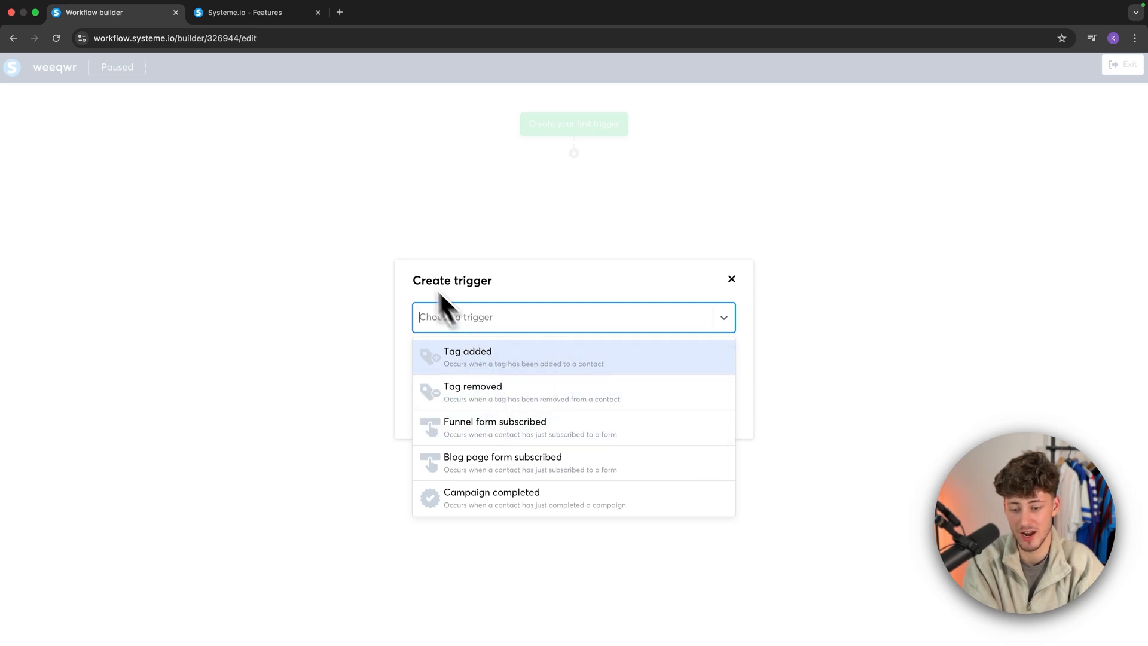
{"action": "left_click", "coordinate": [729, 279]}
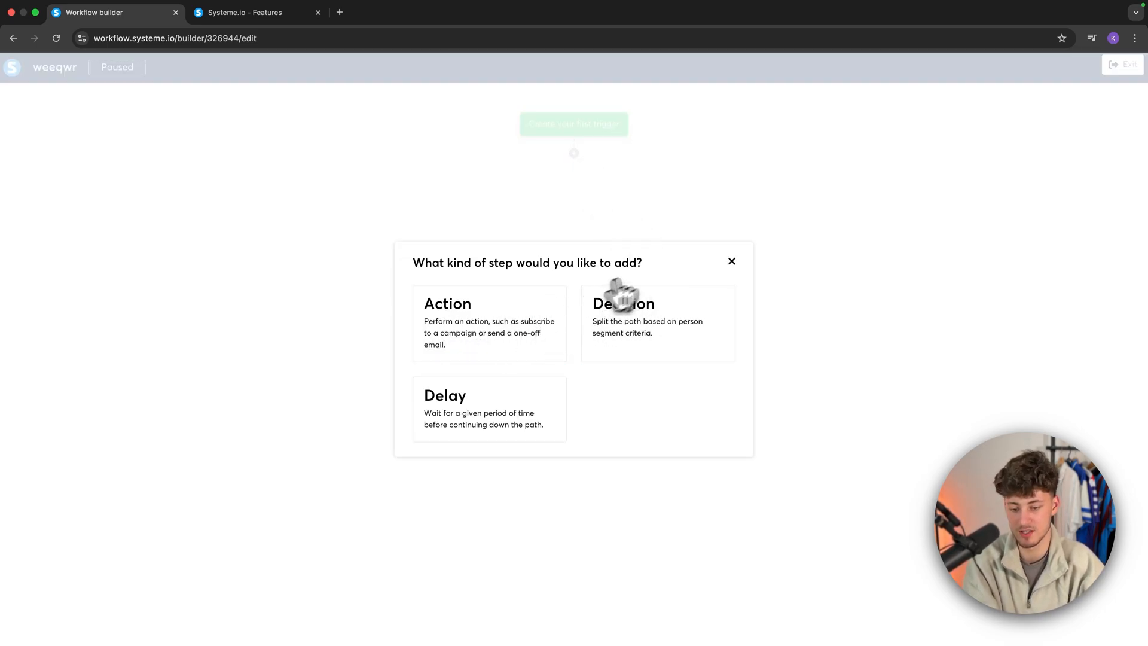
{"action": "left_click", "coordinate": [730, 261]}
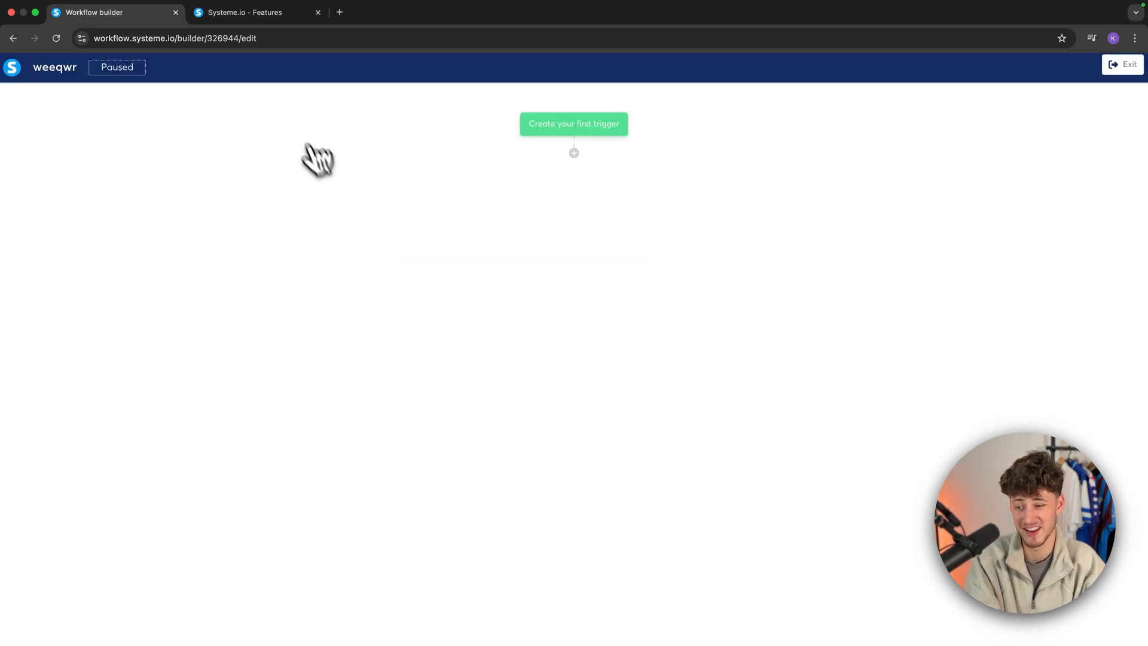
{"action": "mouse_move", "coordinate": [954, 136]}
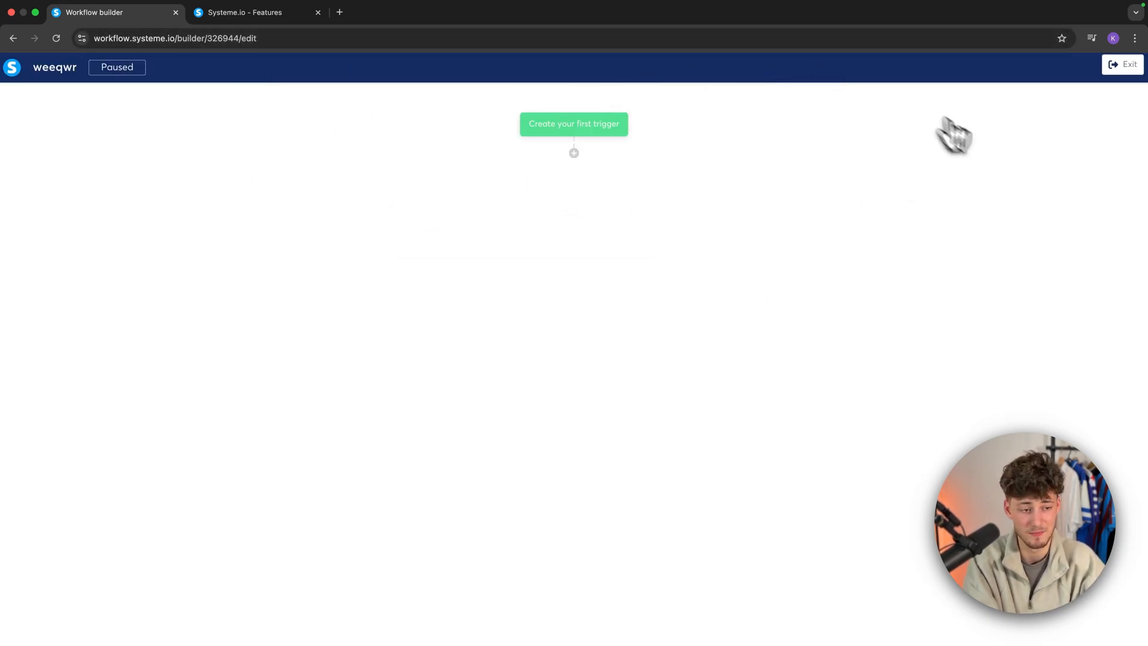
{"action": "left_click", "coordinate": [1121, 64]}
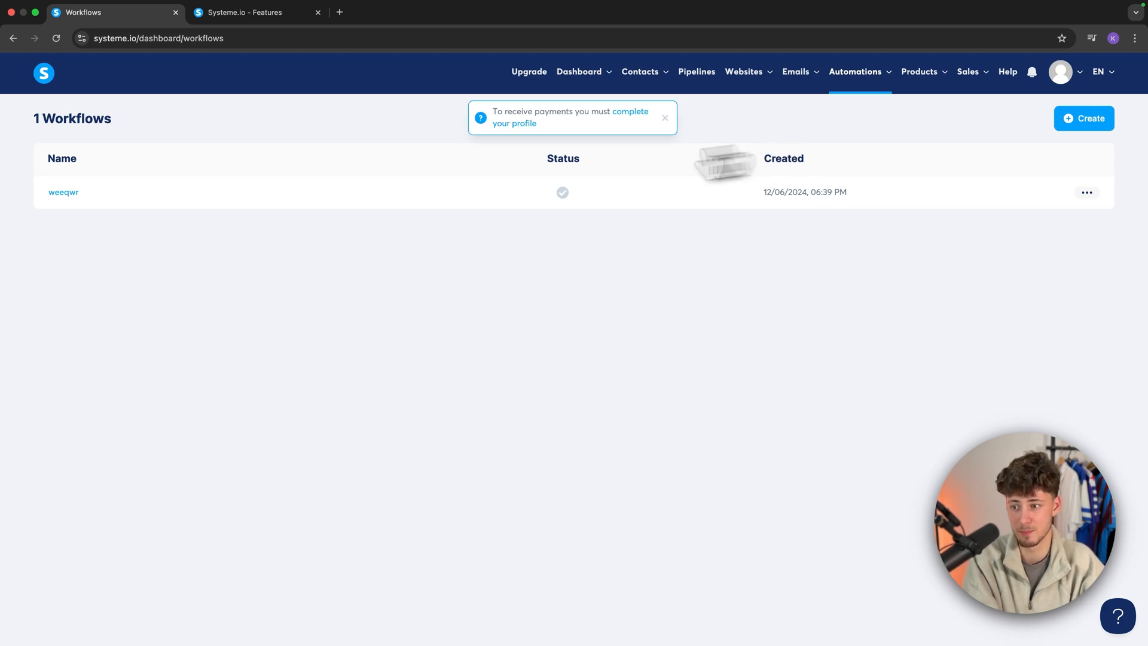
- Revisit the dashboard, dismiss the profile notice, view pricing via the features tab, and return
{"action": "left_click", "coordinate": [580, 71]}
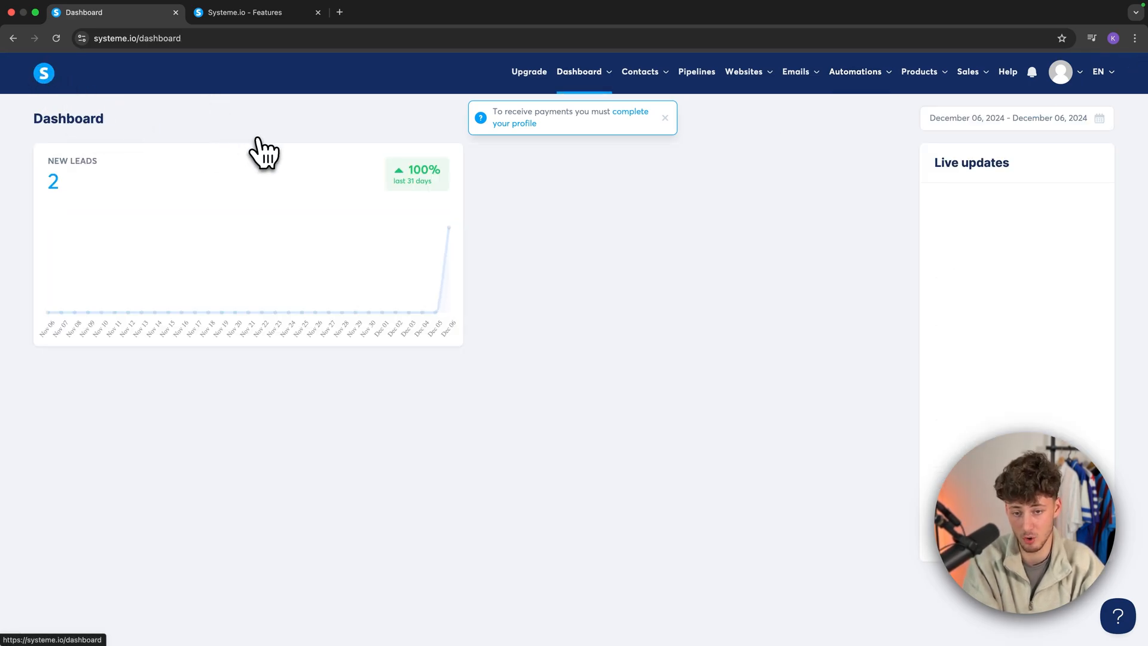
{"action": "left_click", "coordinate": [664, 118]}
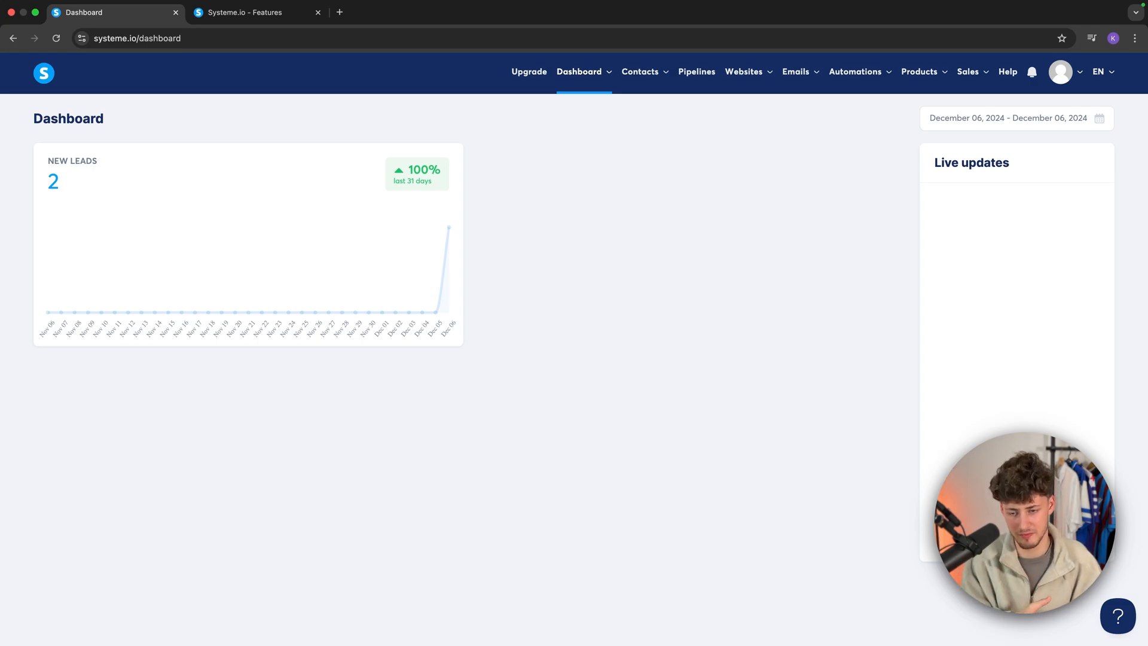
{"action": "left_click", "coordinate": [257, 13]}
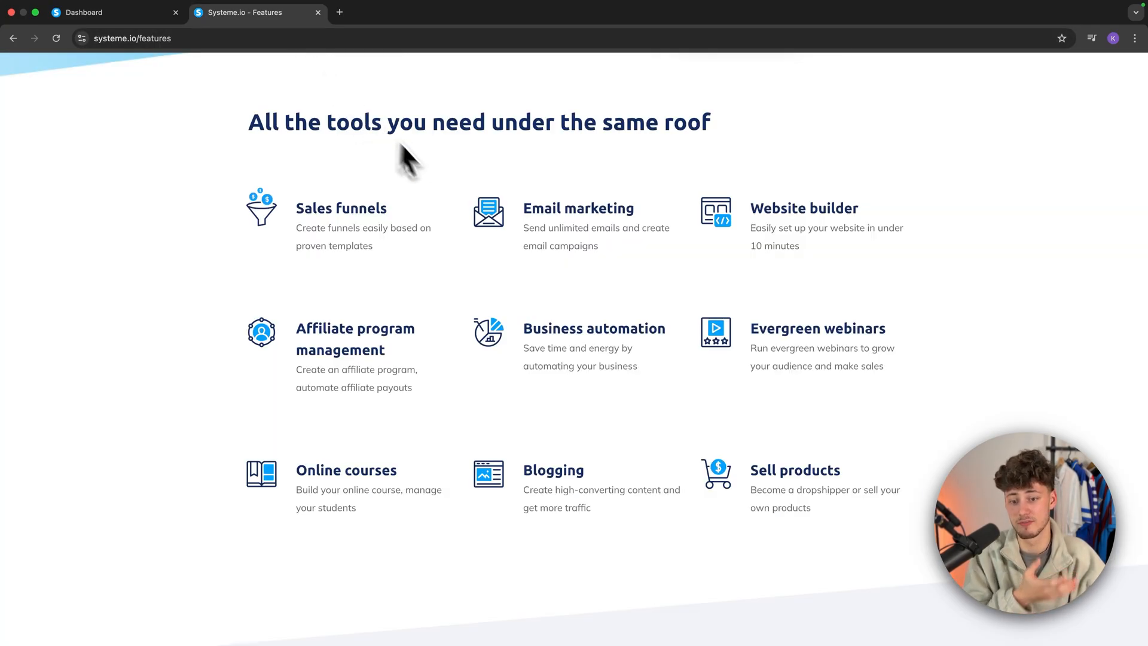
{"action": "left_click", "coordinate": [515, 84]}
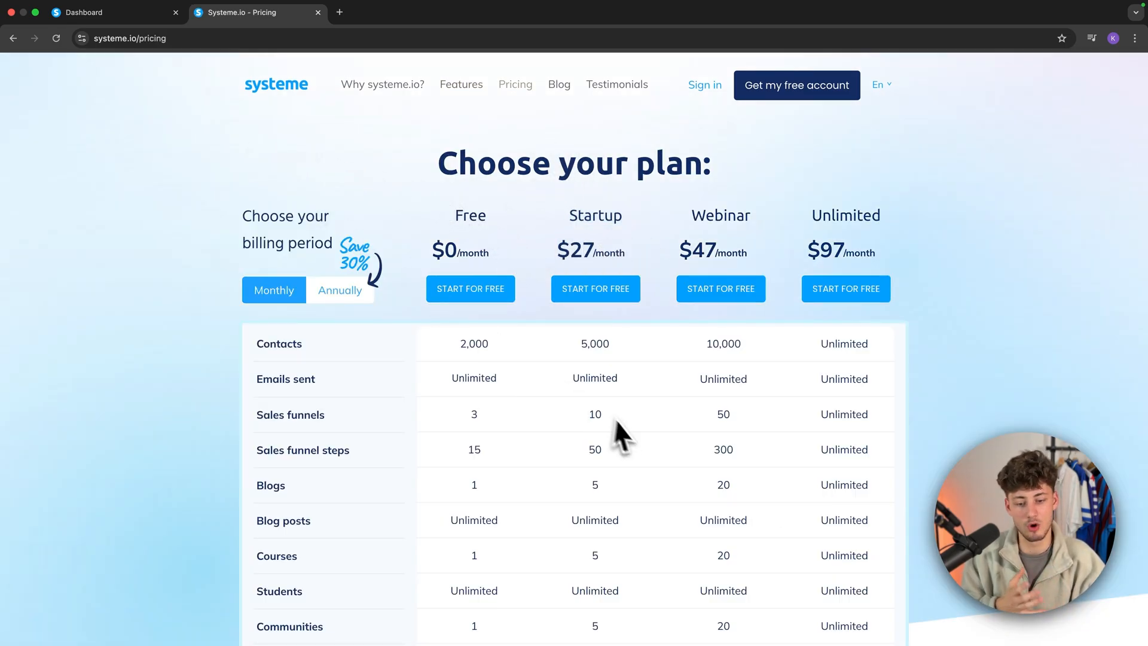
{"action": "mouse_move", "coordinate": [248, 186]}
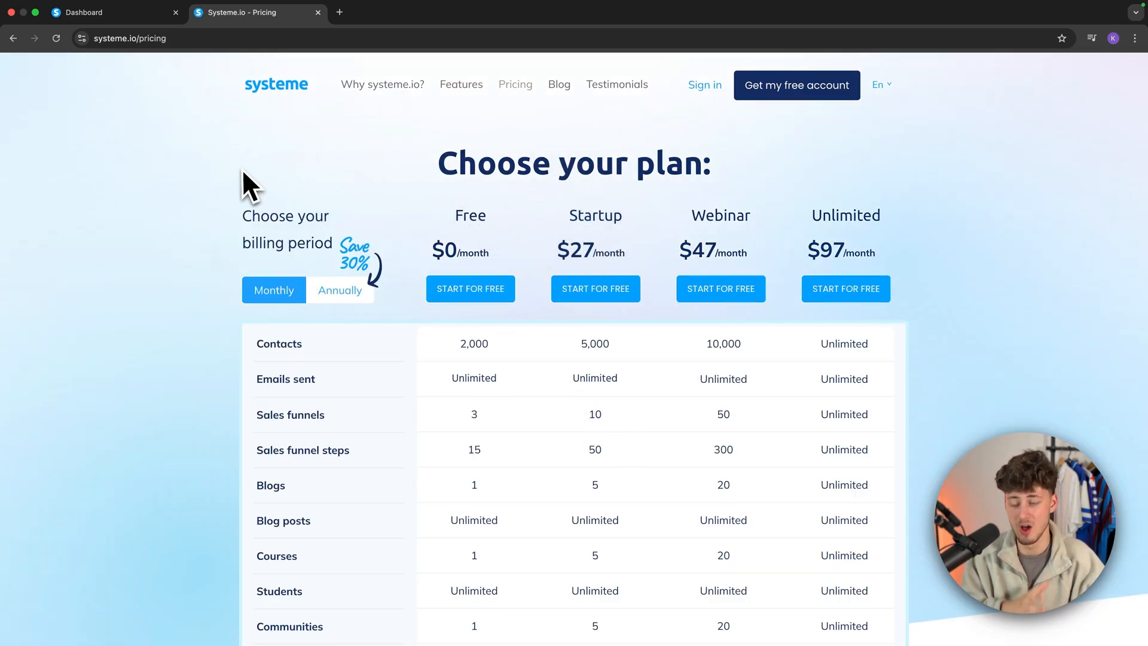
{"action": "left_click", "coordinate": [110, 13]}
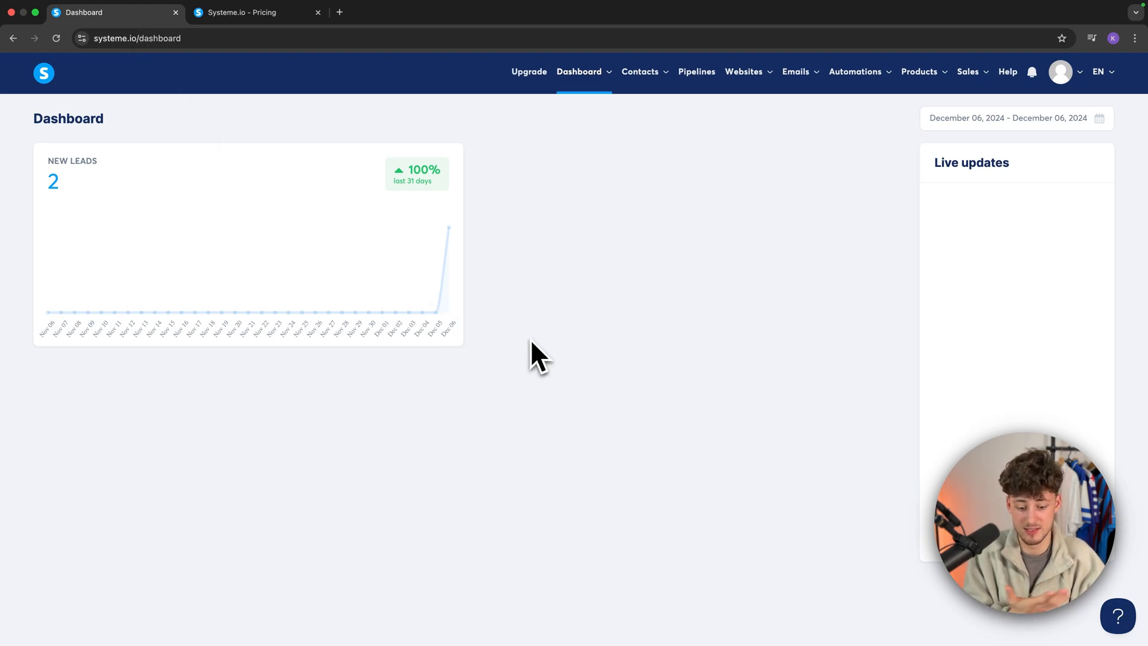
{"action": "mouse_move", "coordinate": [739, 516]}
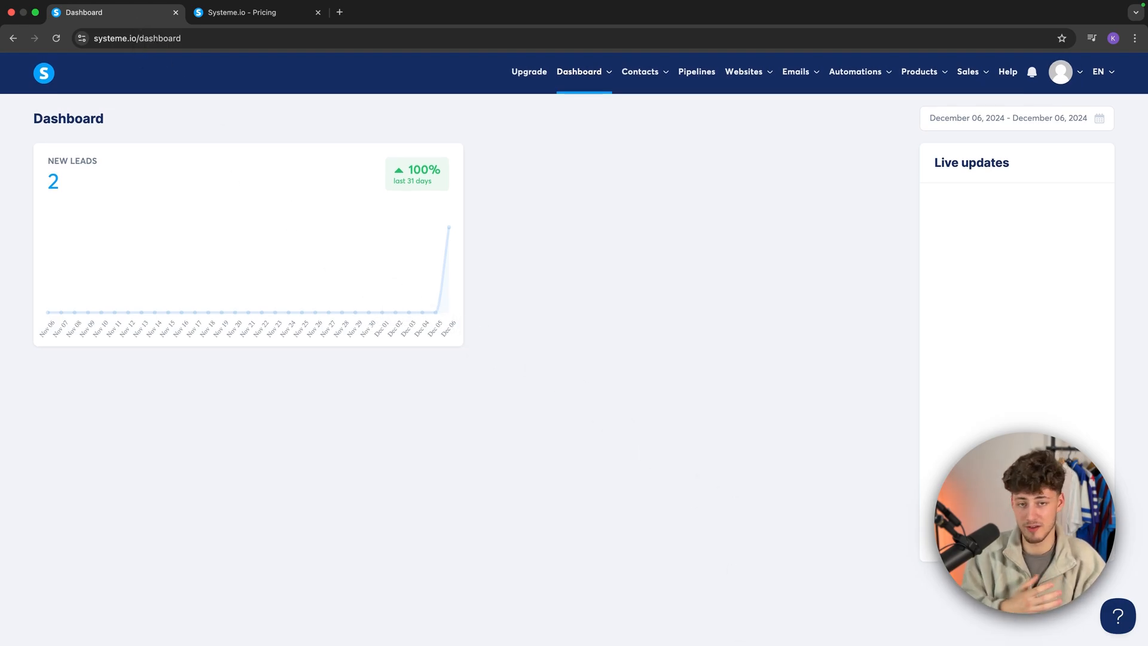
- Open the Automations menu listing Rules and Workflows
{"action": "left_click", "coordinate": [854, 72]}
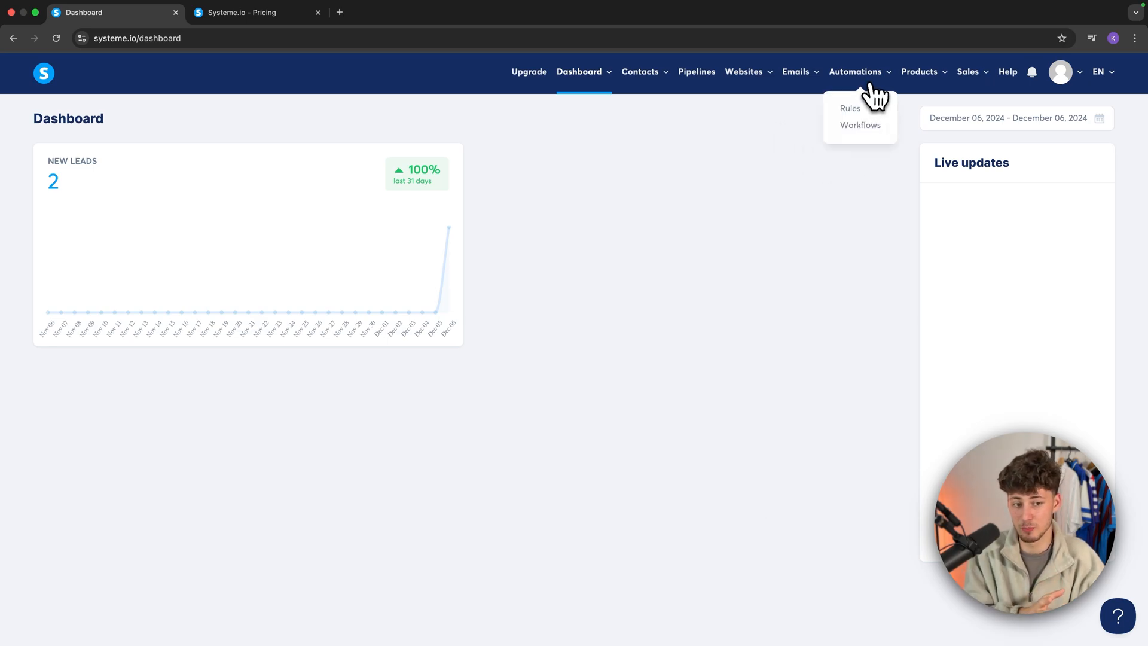
{"action": "mouse_move", "coordinate": [861, 111]}
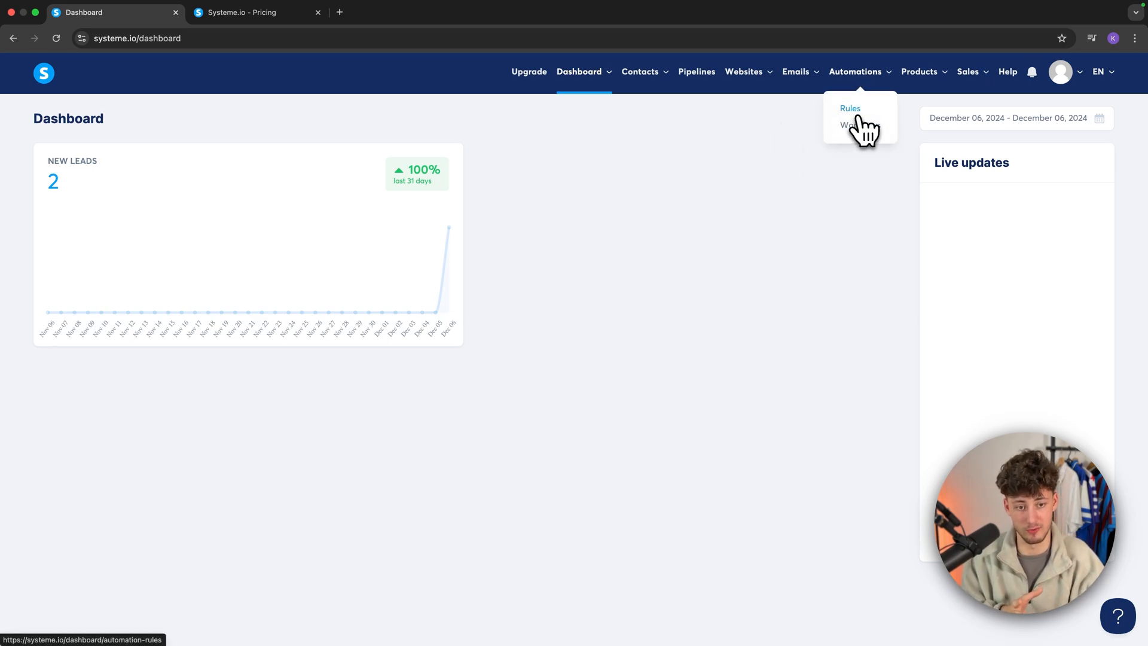